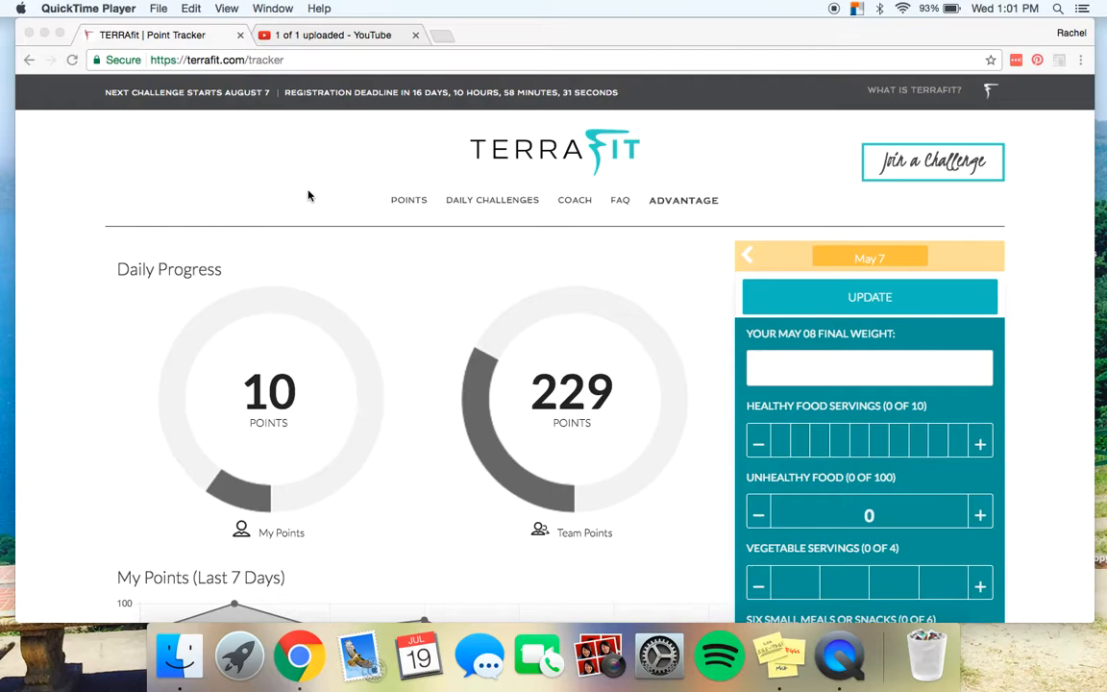
pyautogui.moveTo(683, 207)
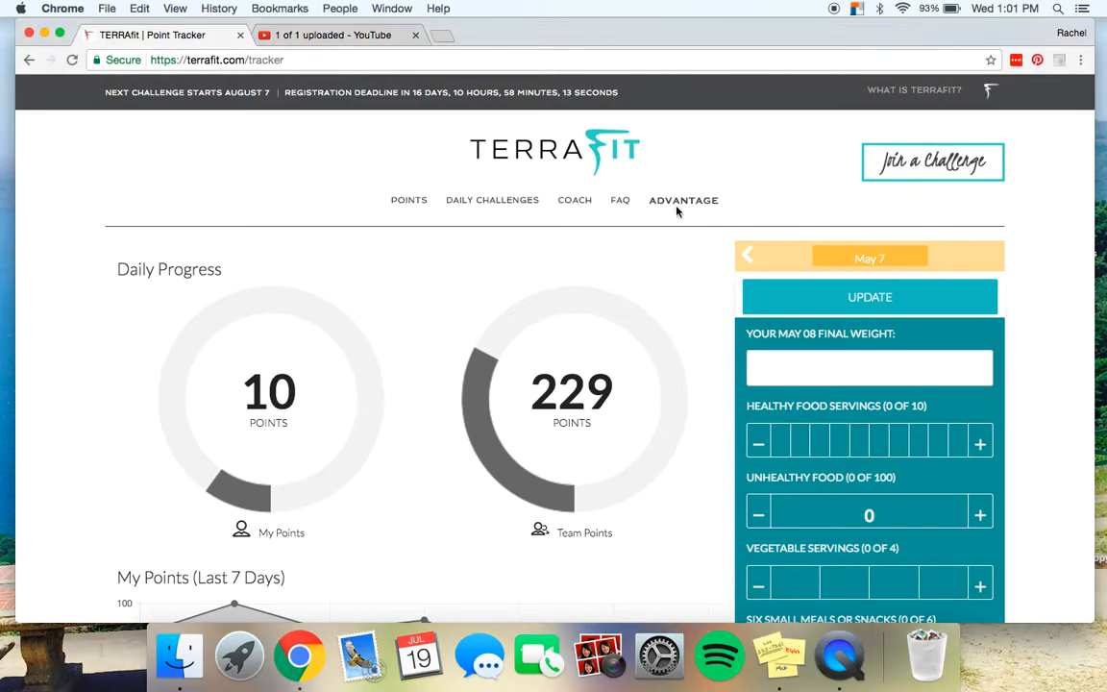
# Open the Advantage Calendar, view the May 29 meal plan, then go back to June 2017.
pyautogui.click(683, 199)
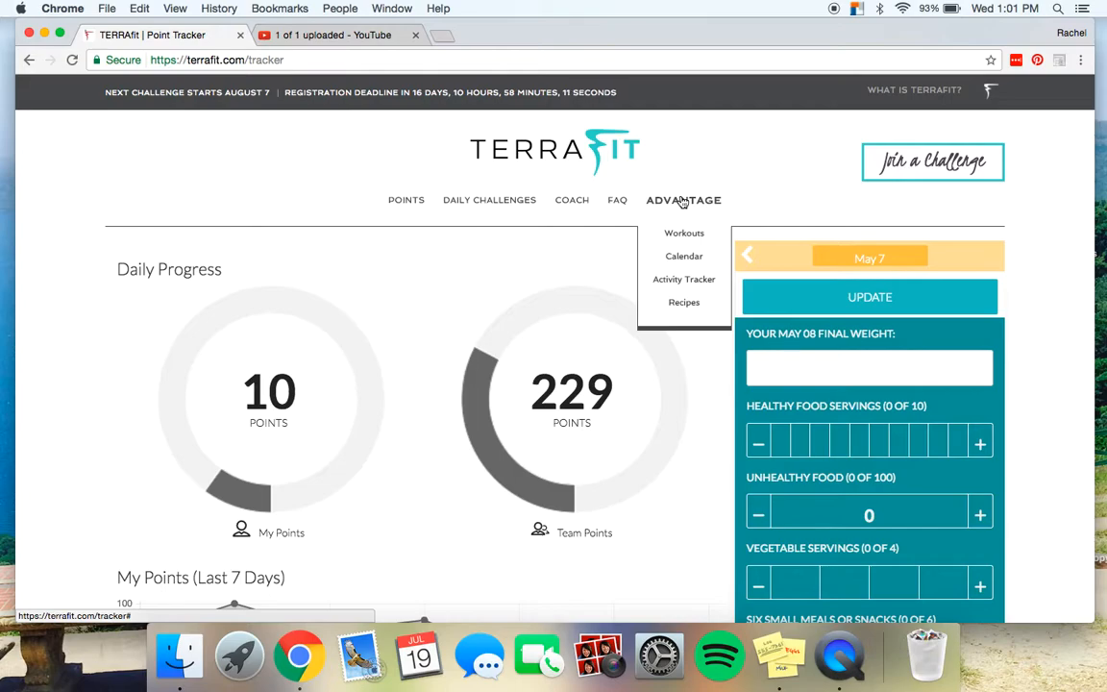
pyautogui.moveTo(686, 256)
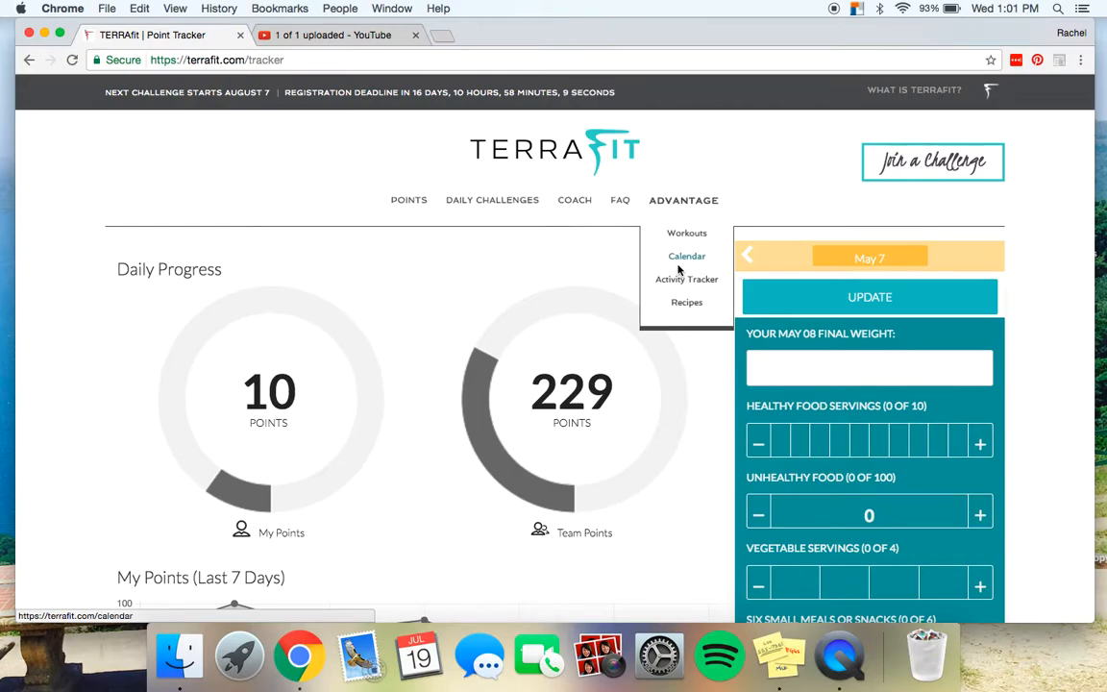
pyautogui.click(686, 256)
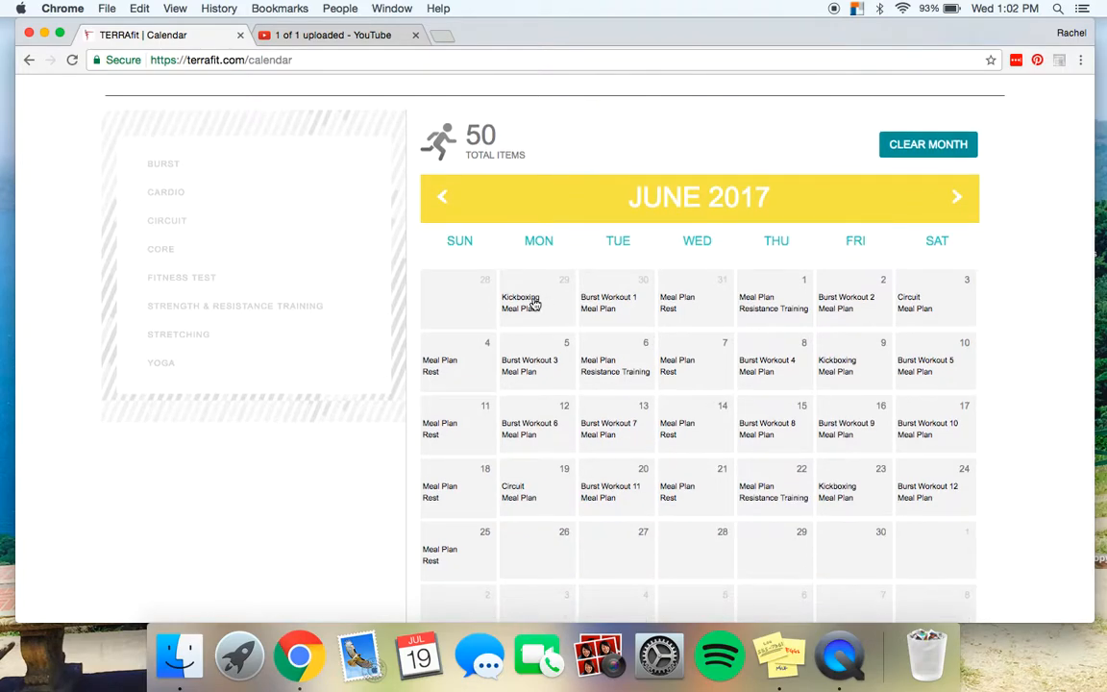
pyautogui.moveTo(565, 309)
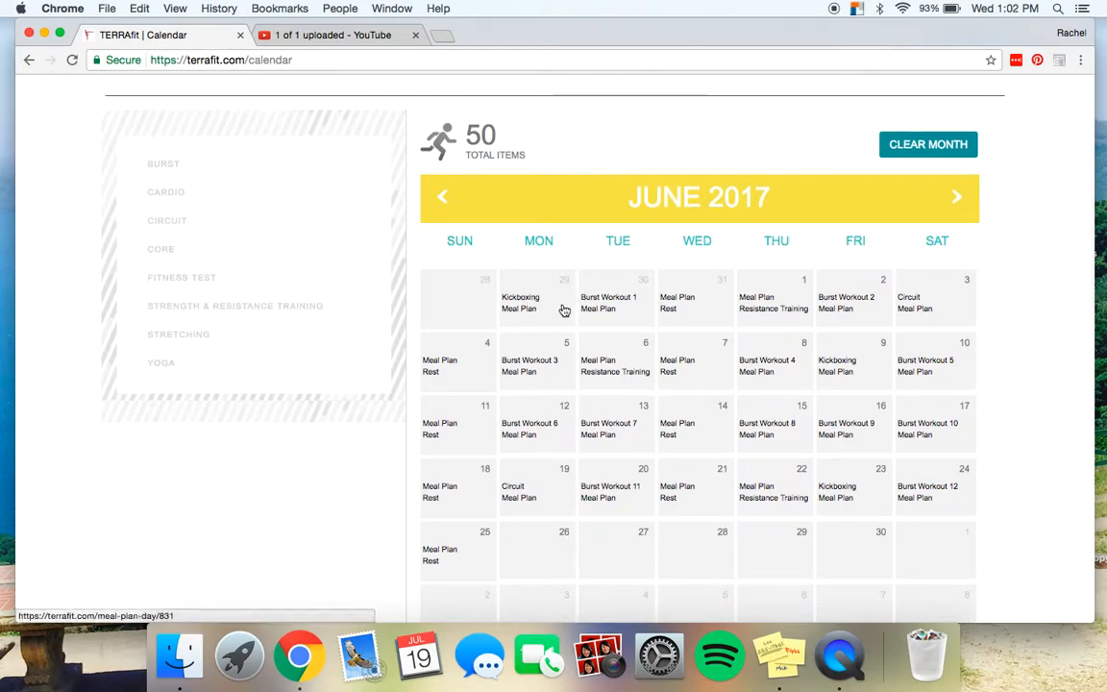
pyautogui.click(521, 309)
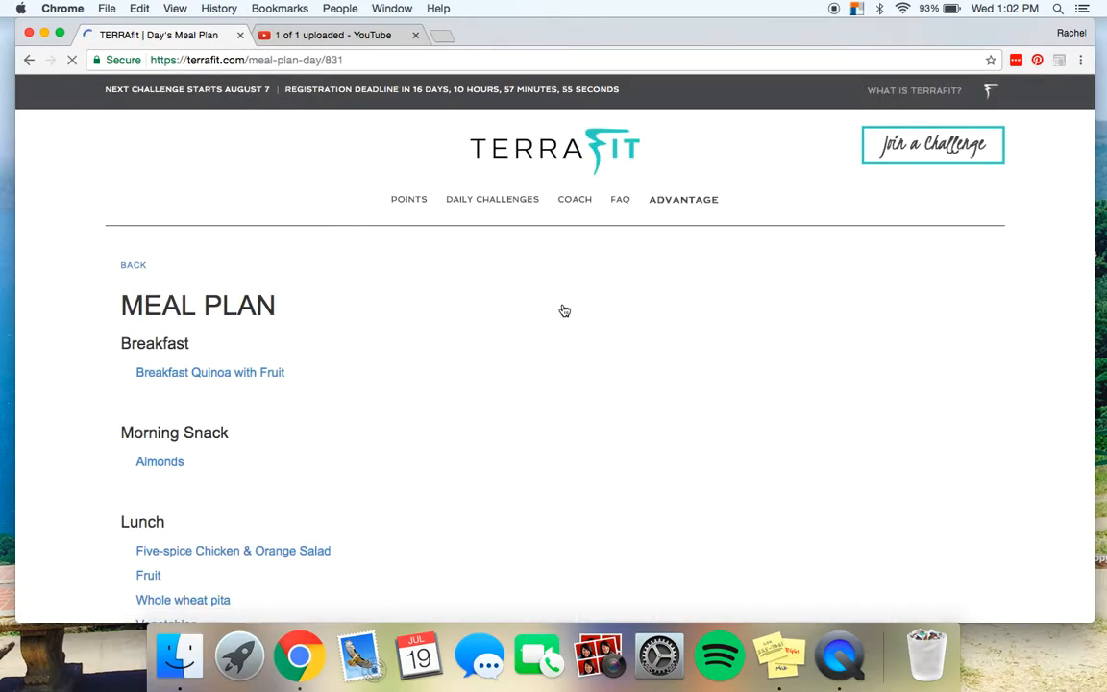
pyautogui.scroll(-3)
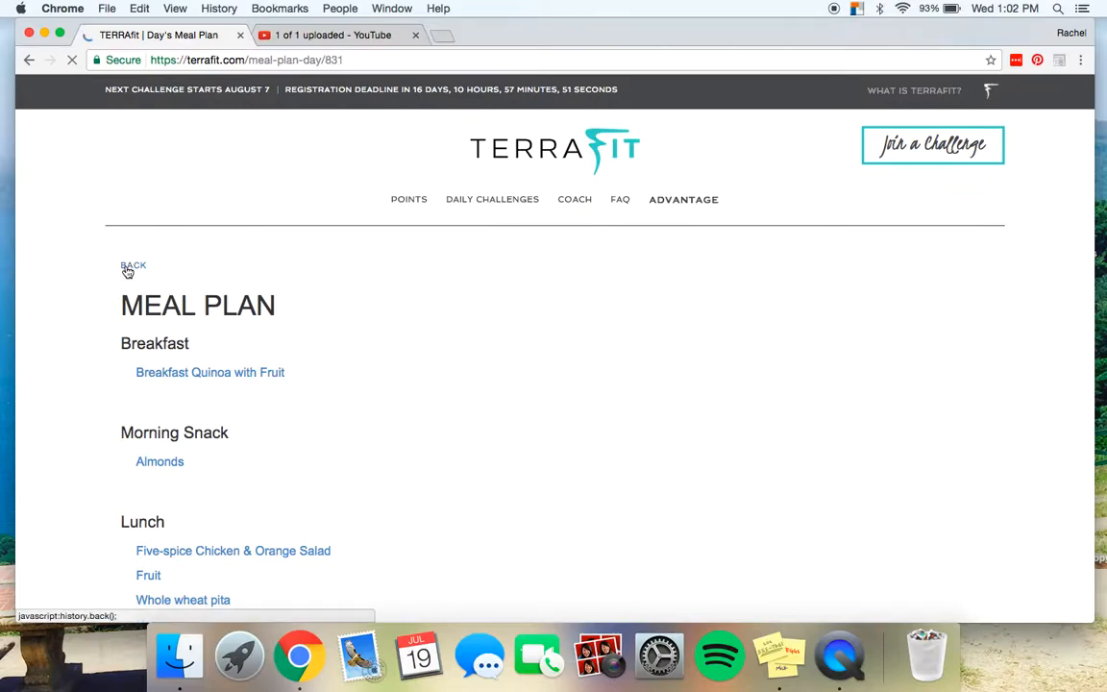
pyautogui.click(132, 266)
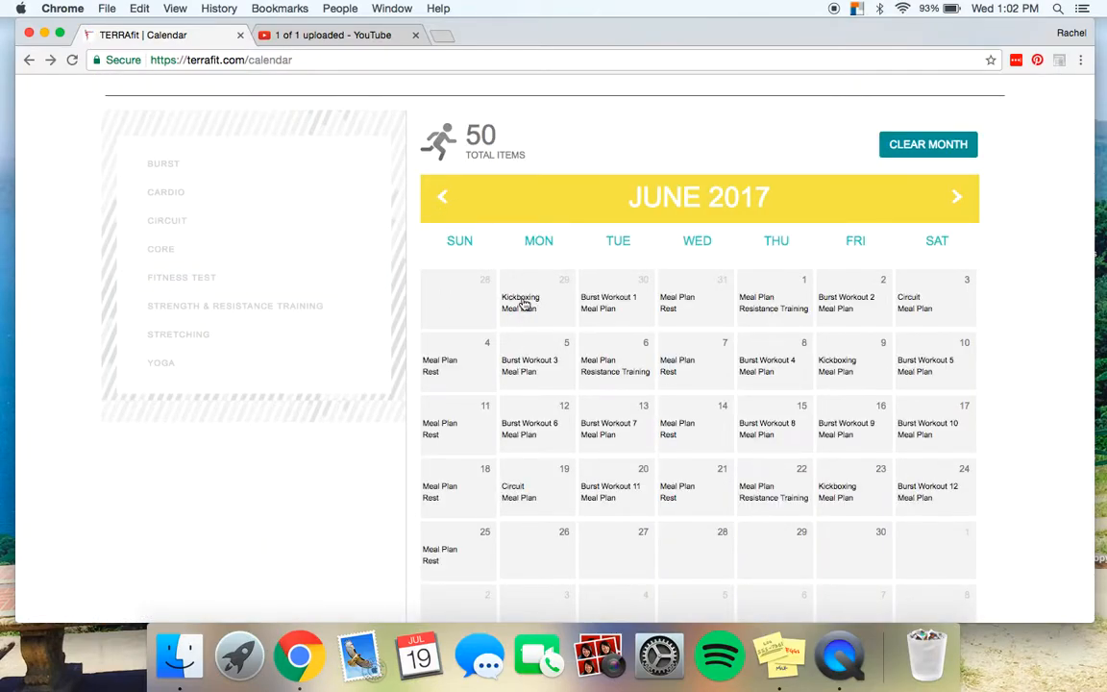
pyautogui.click(520, 300)
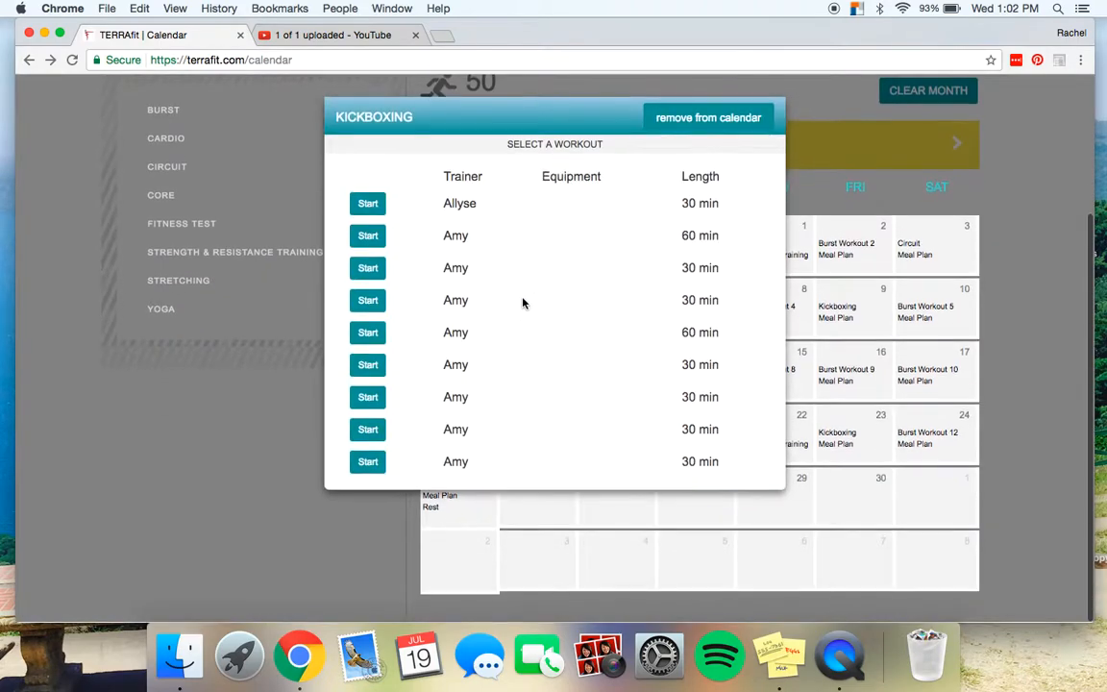
pyautogui.moveTo(479, 296)
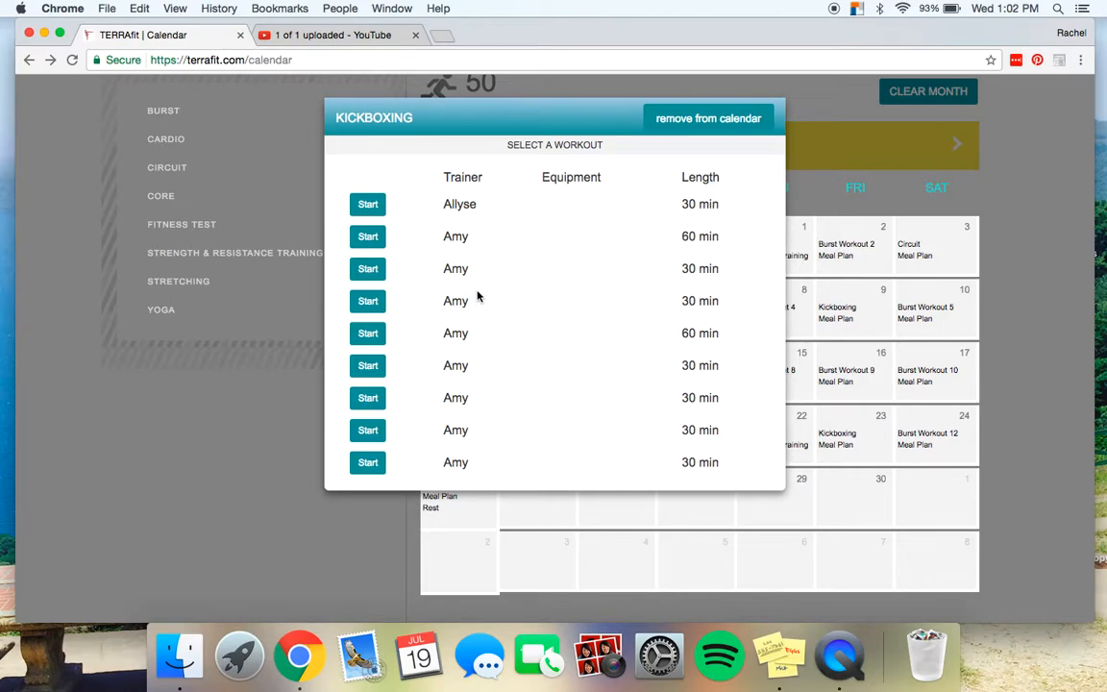
pyautogui.moveTo(1024, 164)
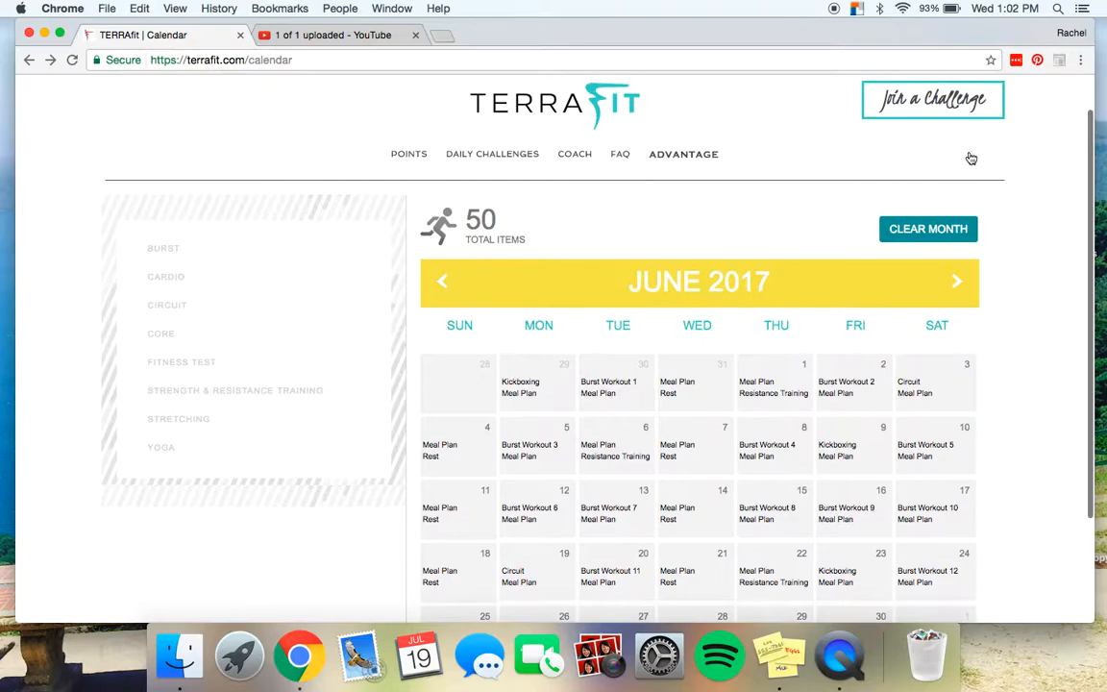
# Open the Advantage Workouts library and filter it to 15-minute Core workouts.
pyautogui.click(683, 157)
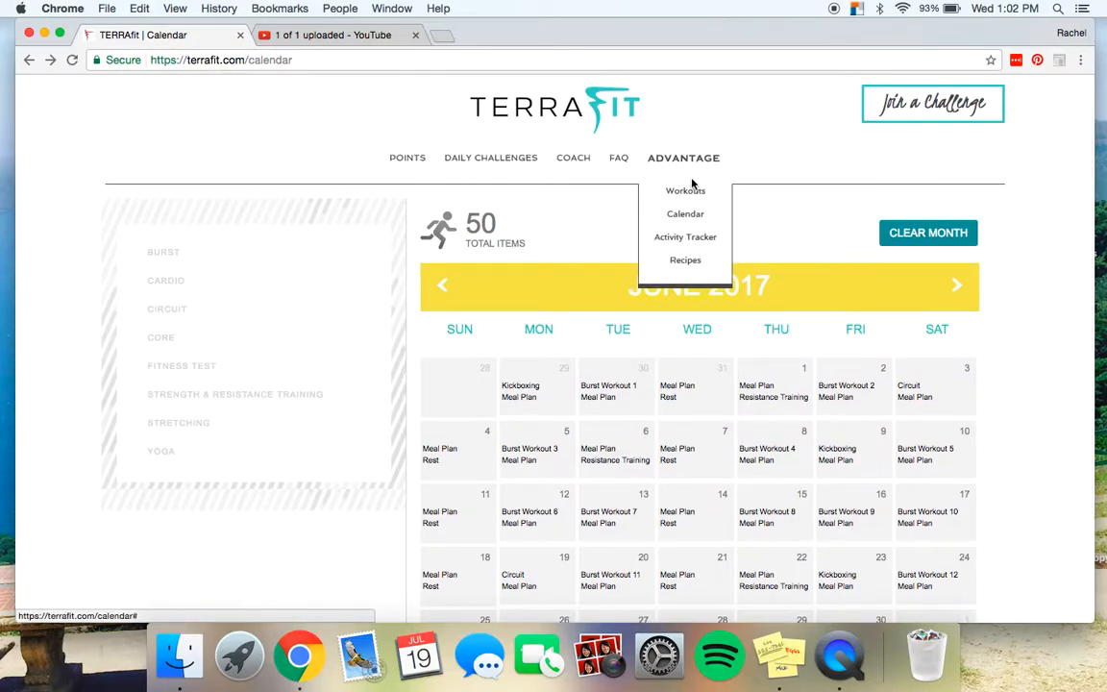
pyautogui.moveTo(685, 190)
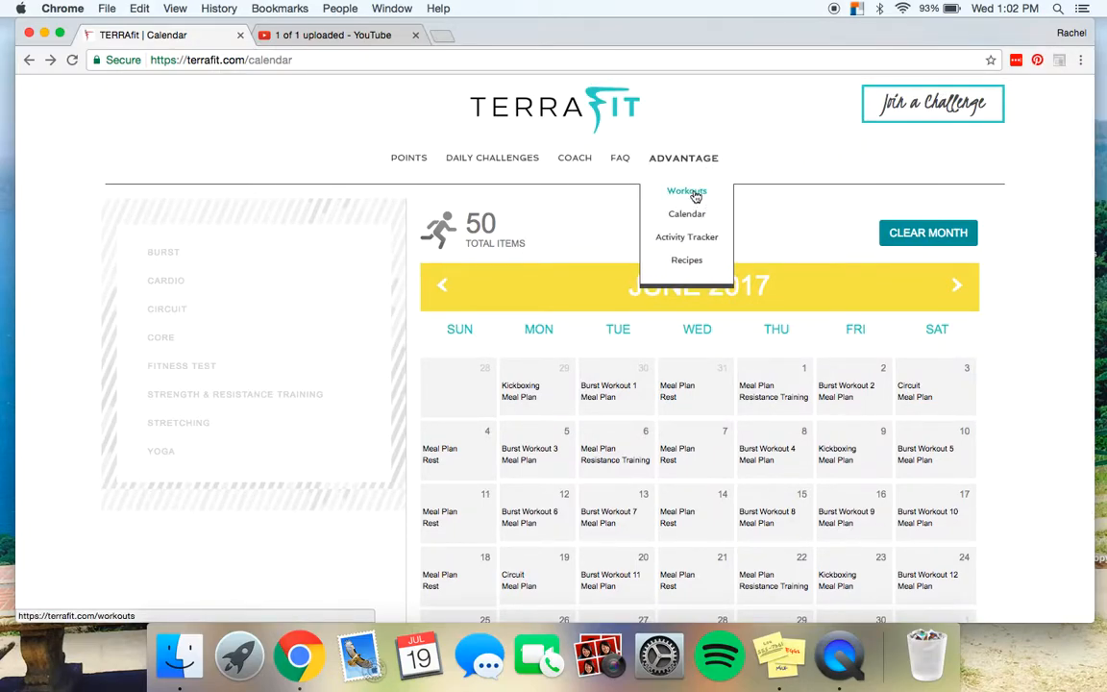
pyautogui.click(686, 190)
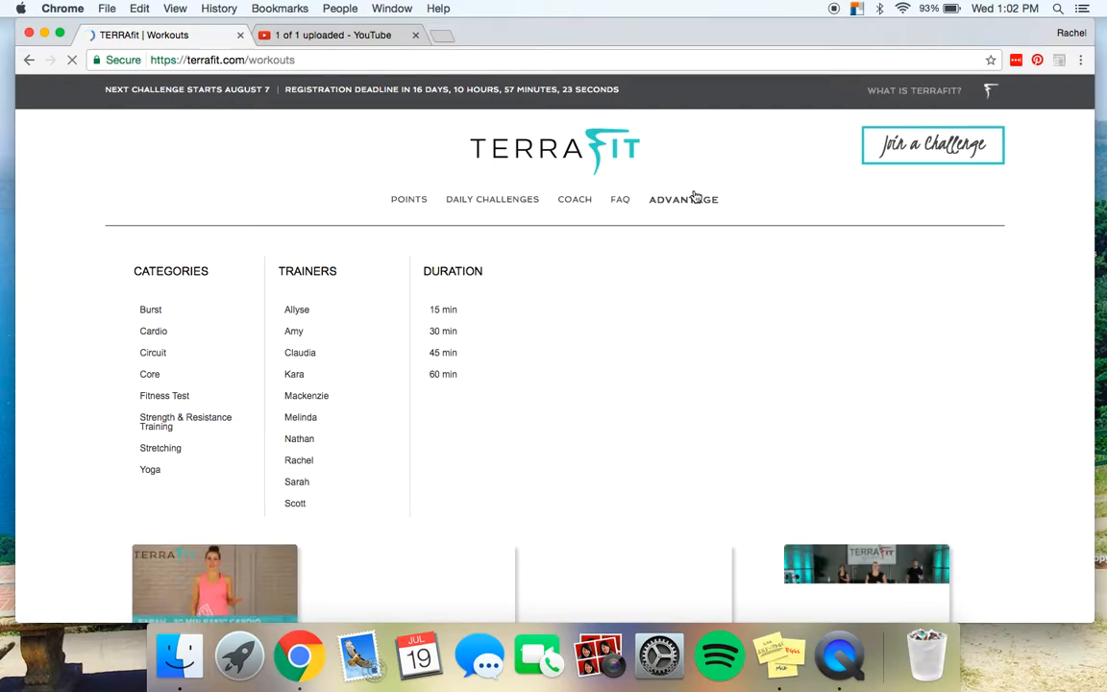
pyautogui.scroll(-3)
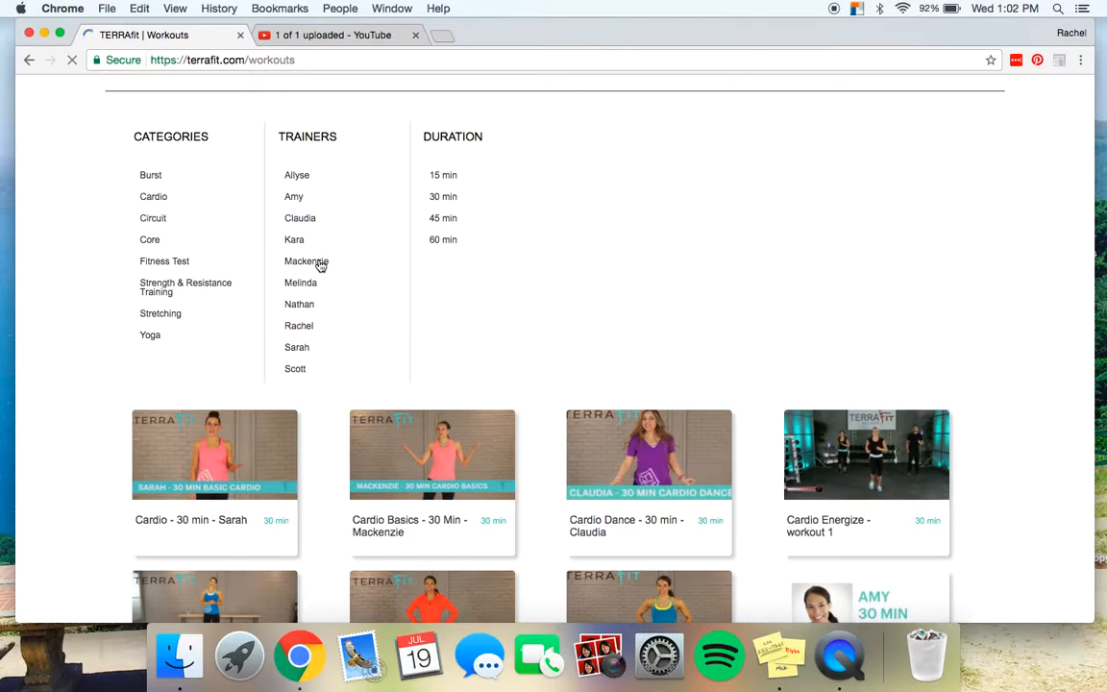
pyautogui.moveTo(153, 197)
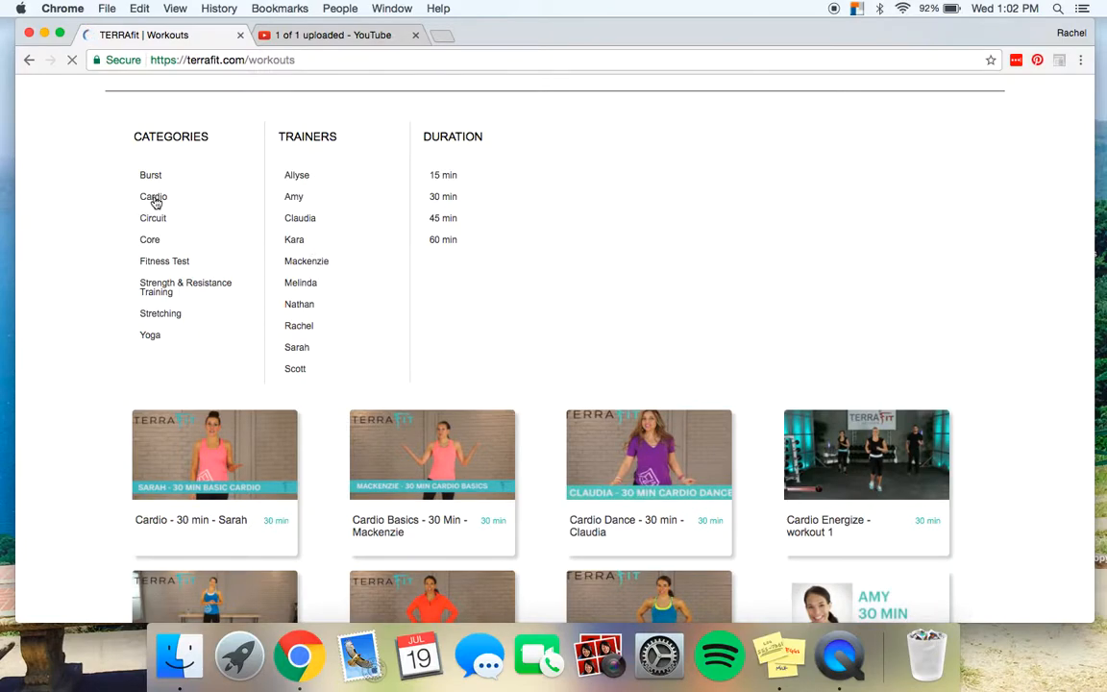
pyautogui.click(150, 240)
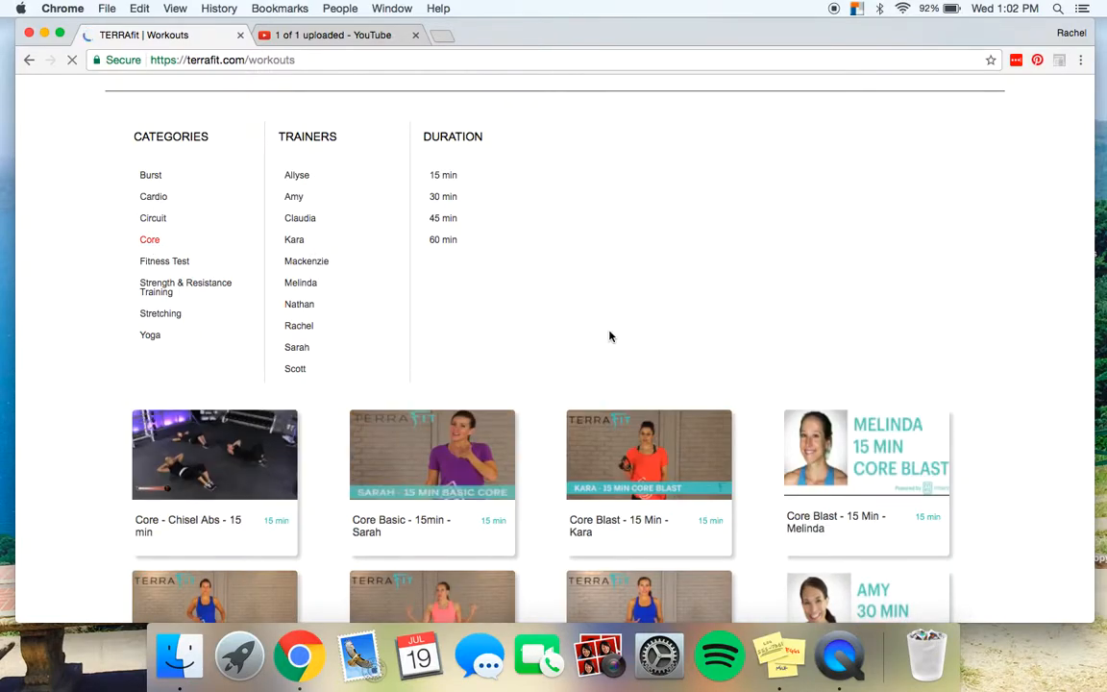
pyautogui.scroll(3)
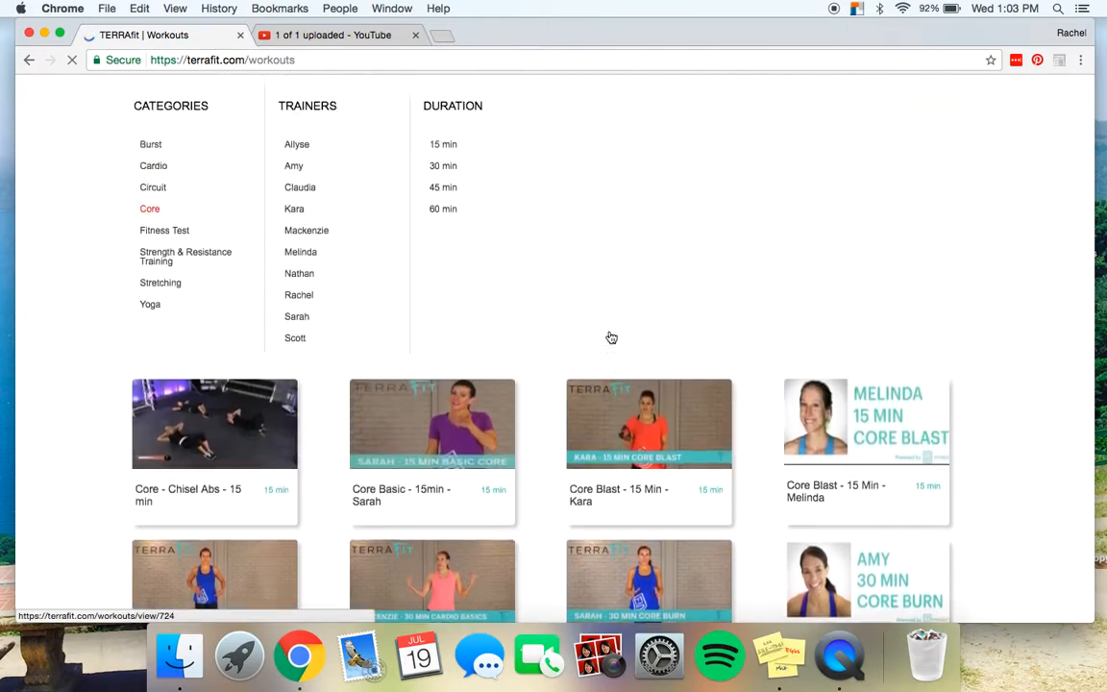
pyautogui.scroll(3)
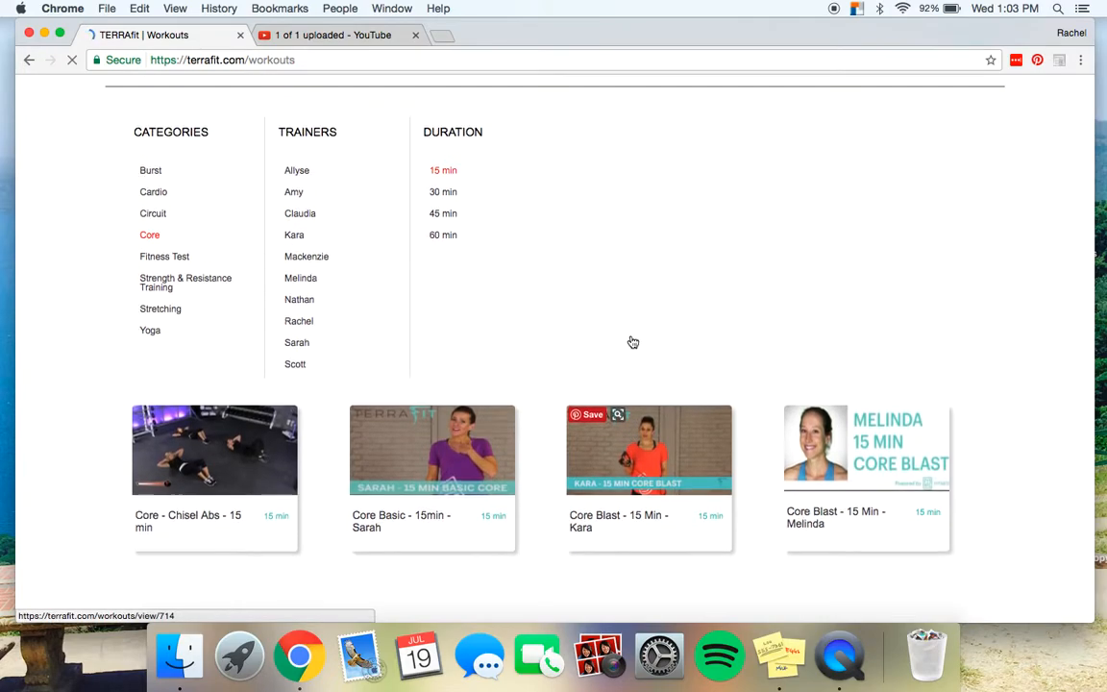
pyautogui.scroll(3)
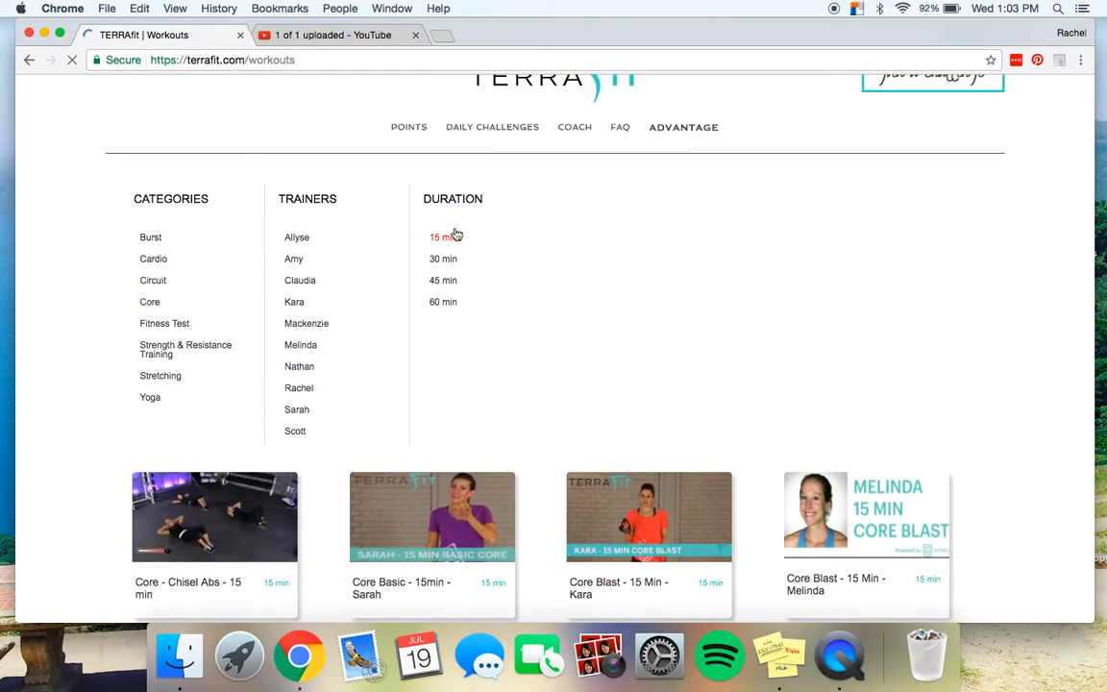
pyautogui.click(683, 126)
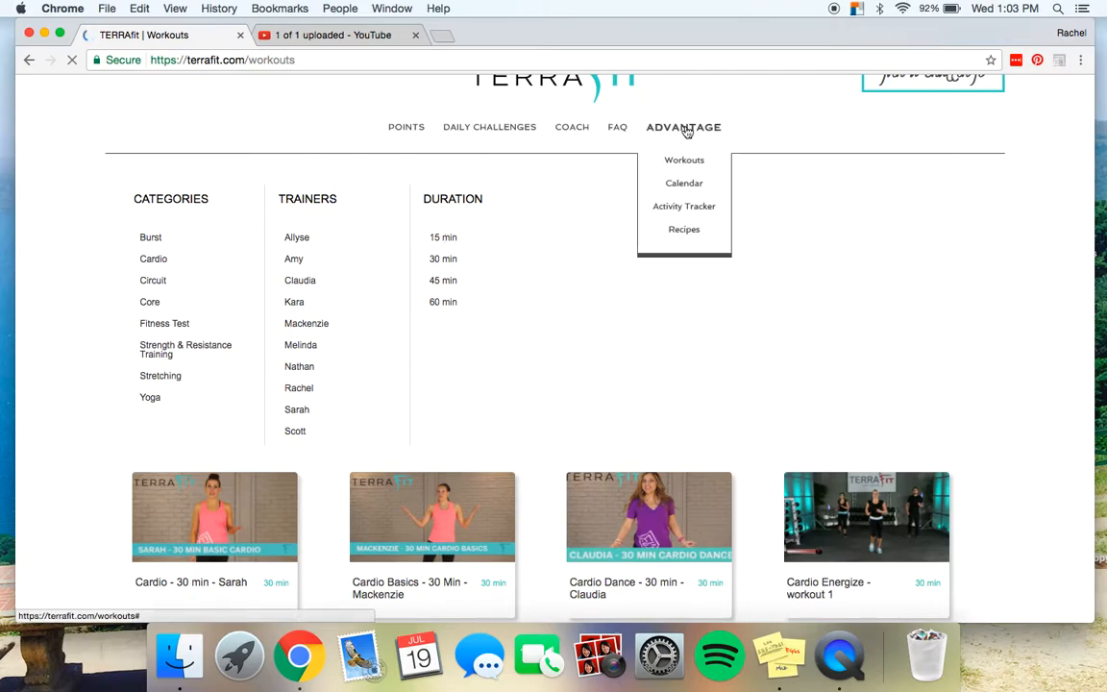
pyautogui.moveTo(684, 205)
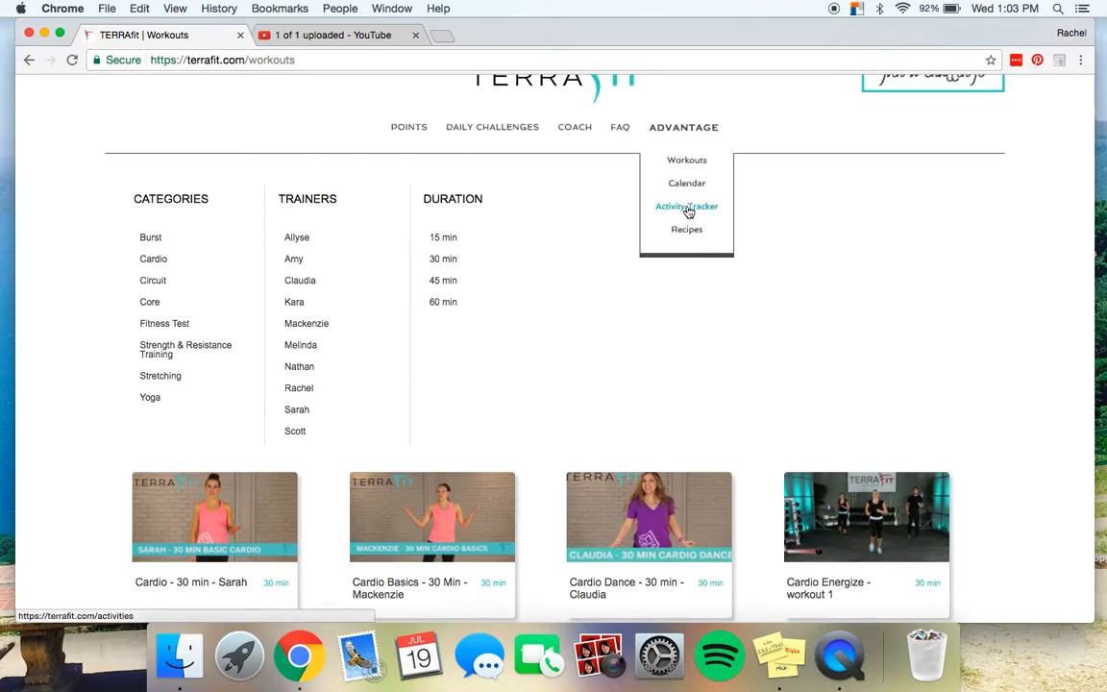
pyautogui.click(686, 206)
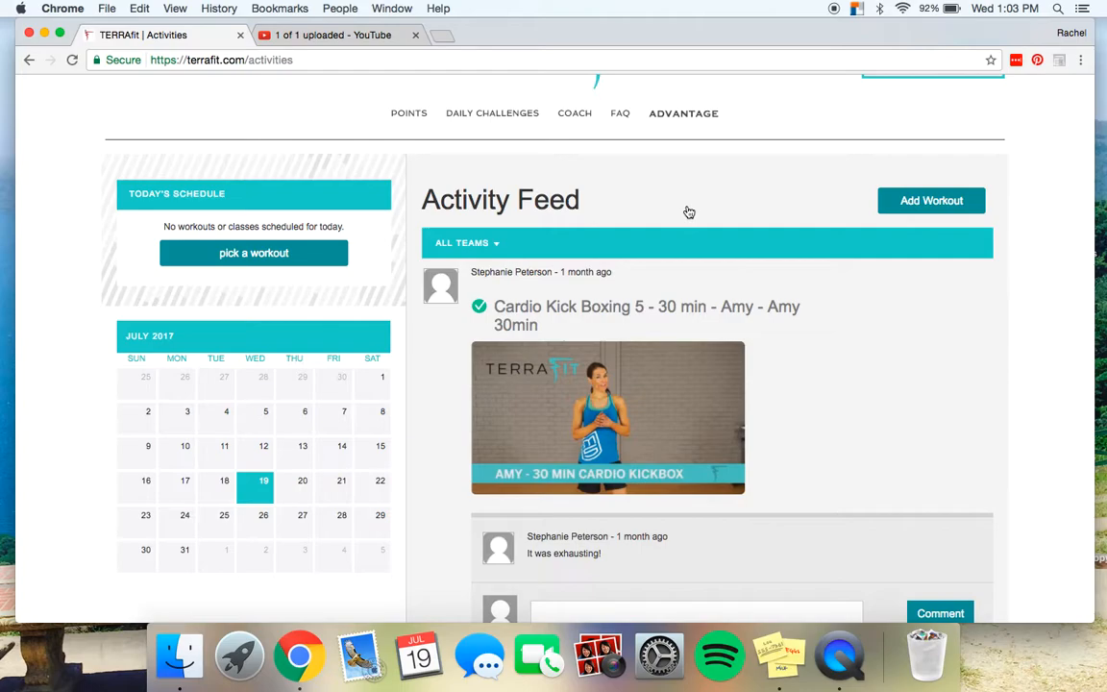
pyautogui.moveTo(760, 452)
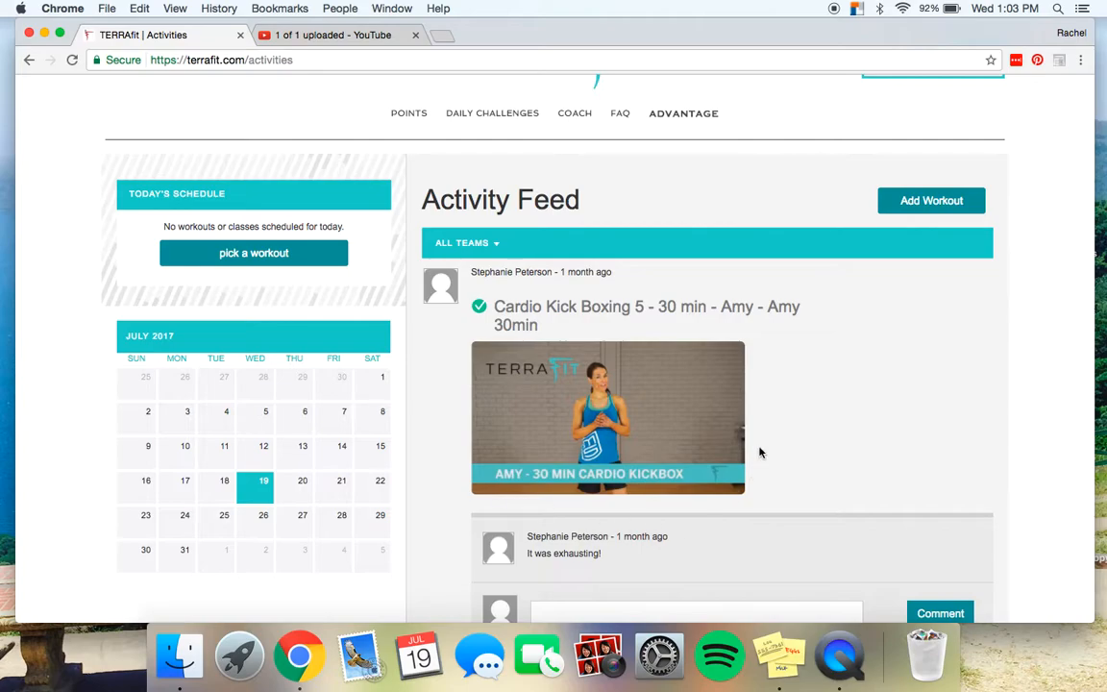
pyautogui.moveTo(843, 363)
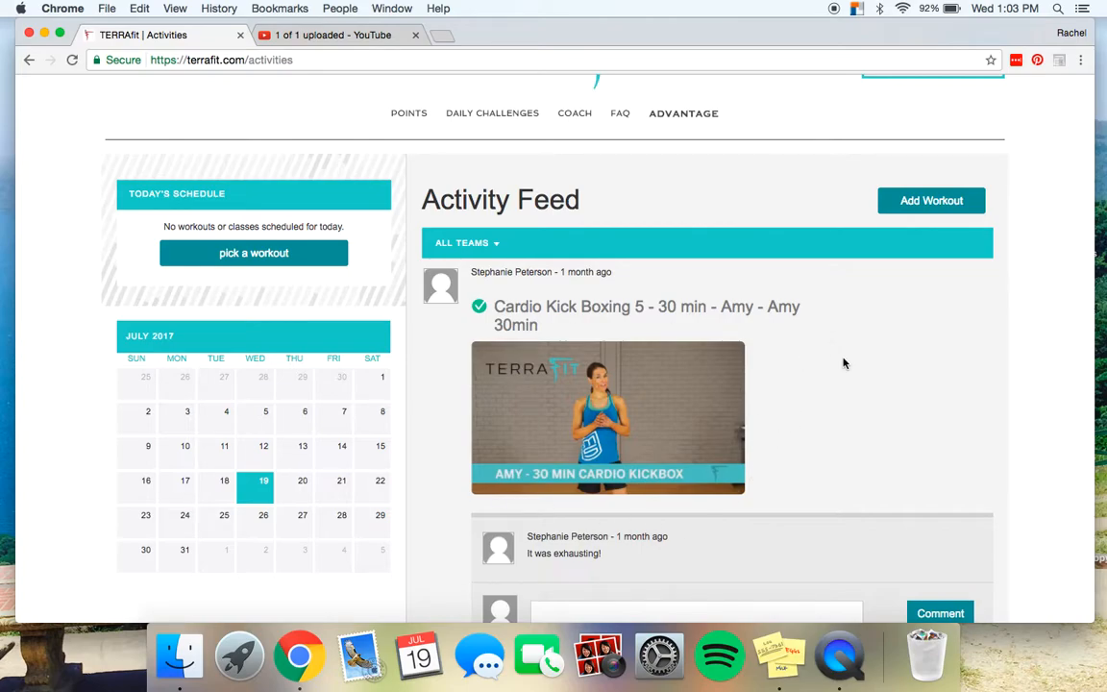
pyautogui.moveTo(835, 403)
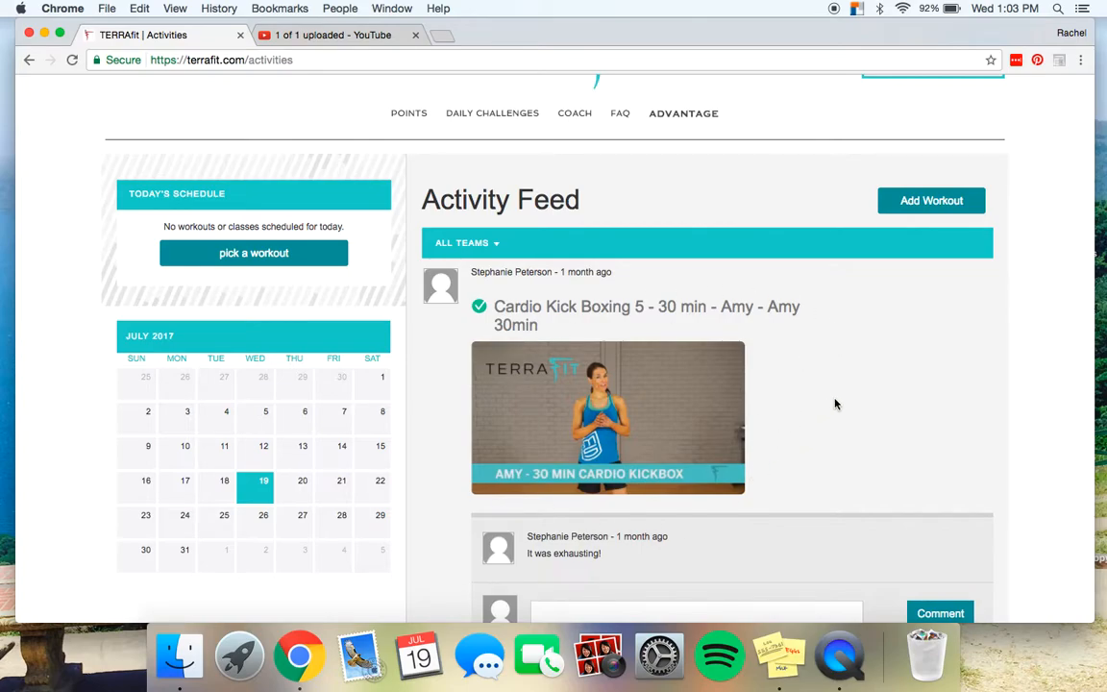
pyautogui.scroll(-3)
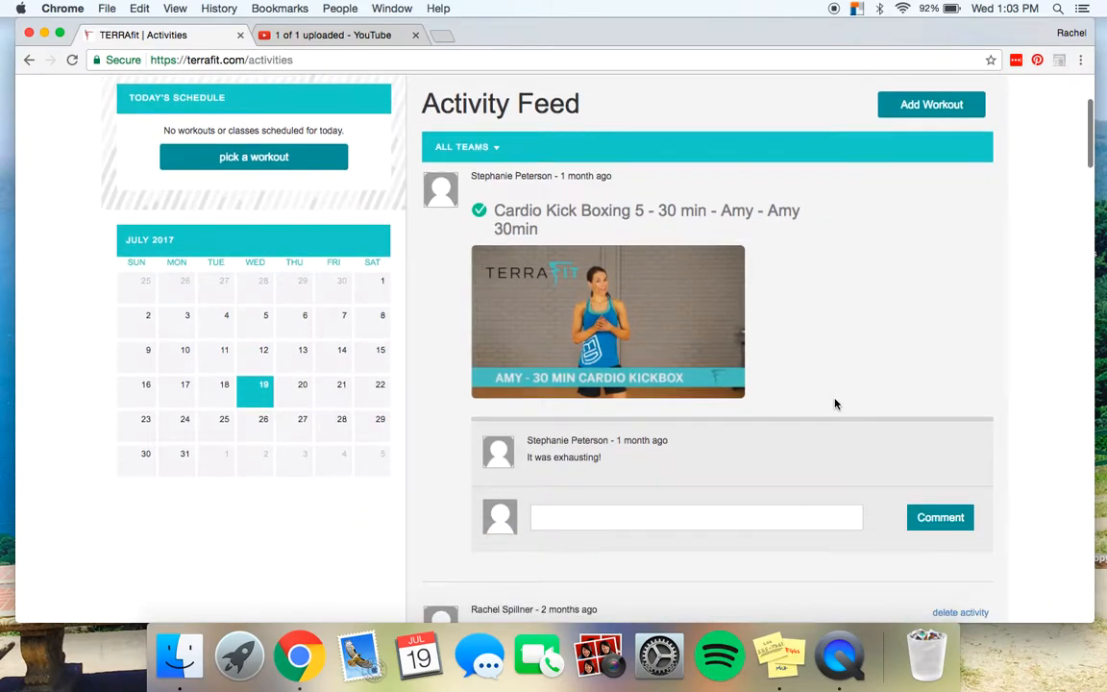
pyautogui.scroll(-3)
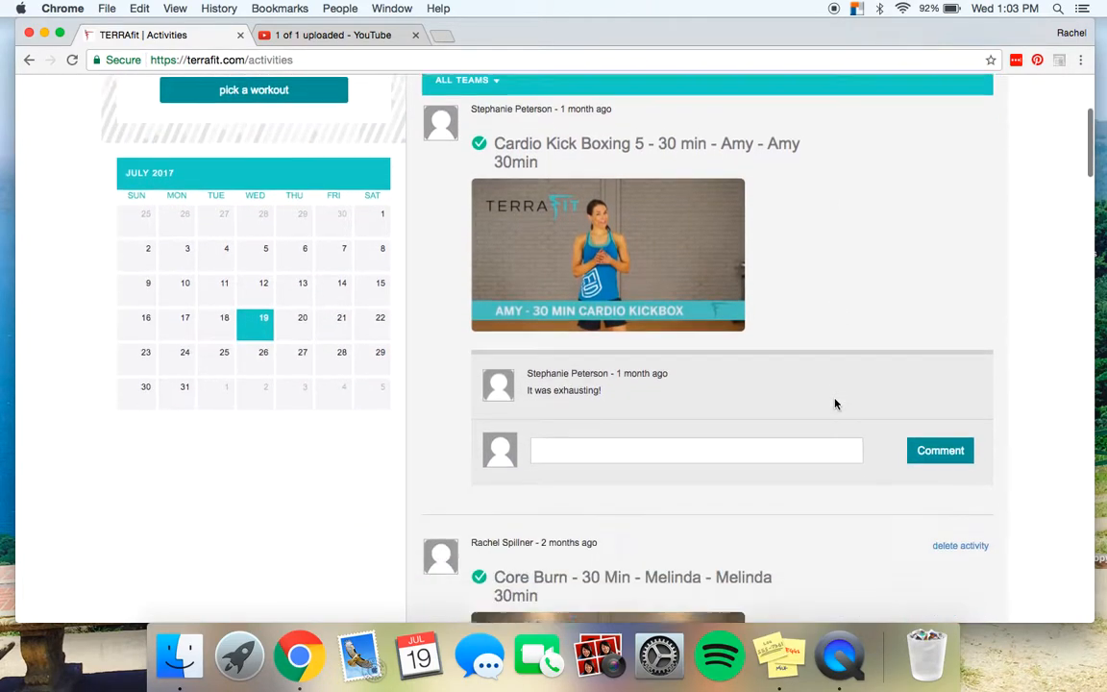
pyautogui.scroll(3)
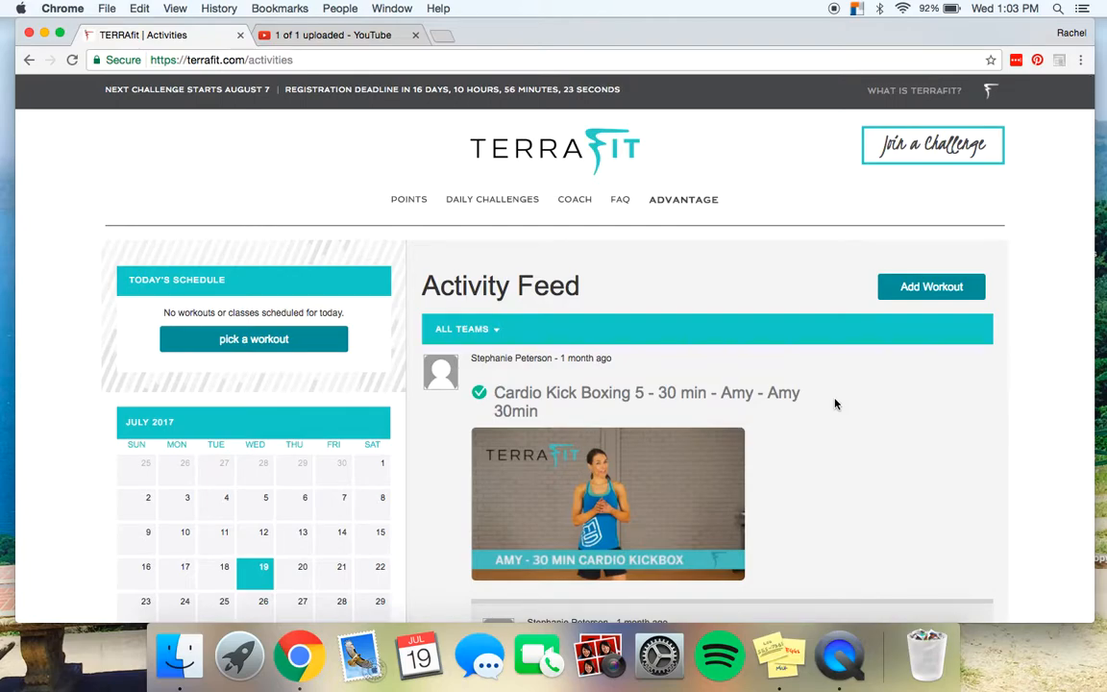
pyautogui.click(931, 287)
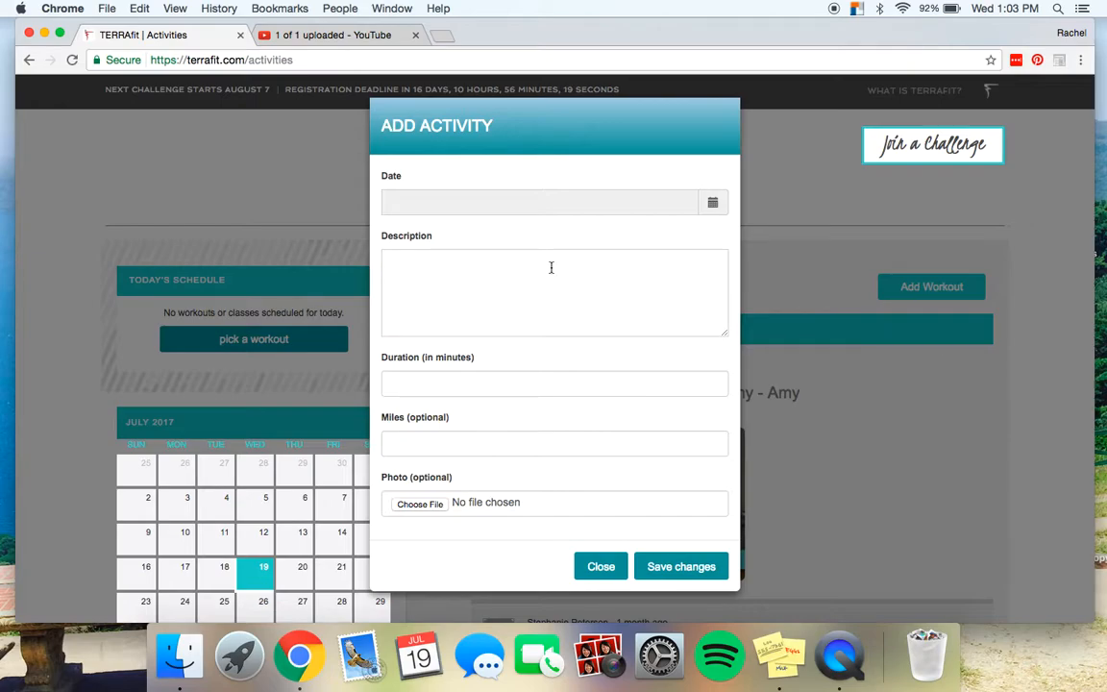
pyautogui.moveTo(461, 287)
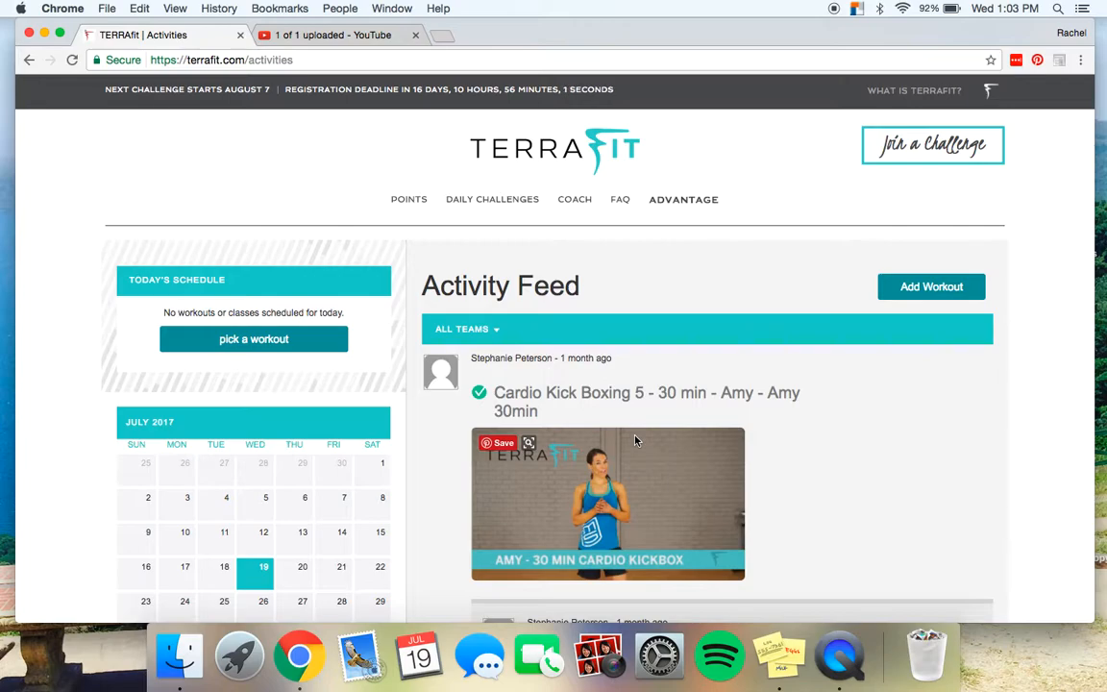
pyautogui.moveTo(697, 263)
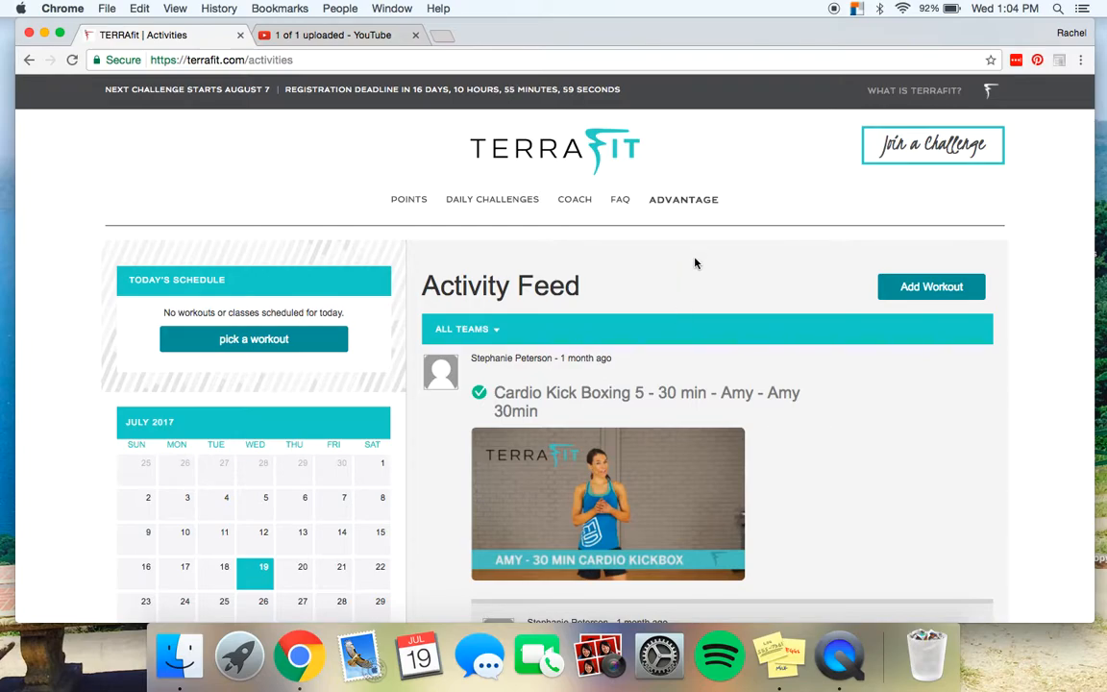
# Open a Meal Plan entry from the Calendar and scroll through breakfast to dinner foods.
pyautogui.click(683, 199)
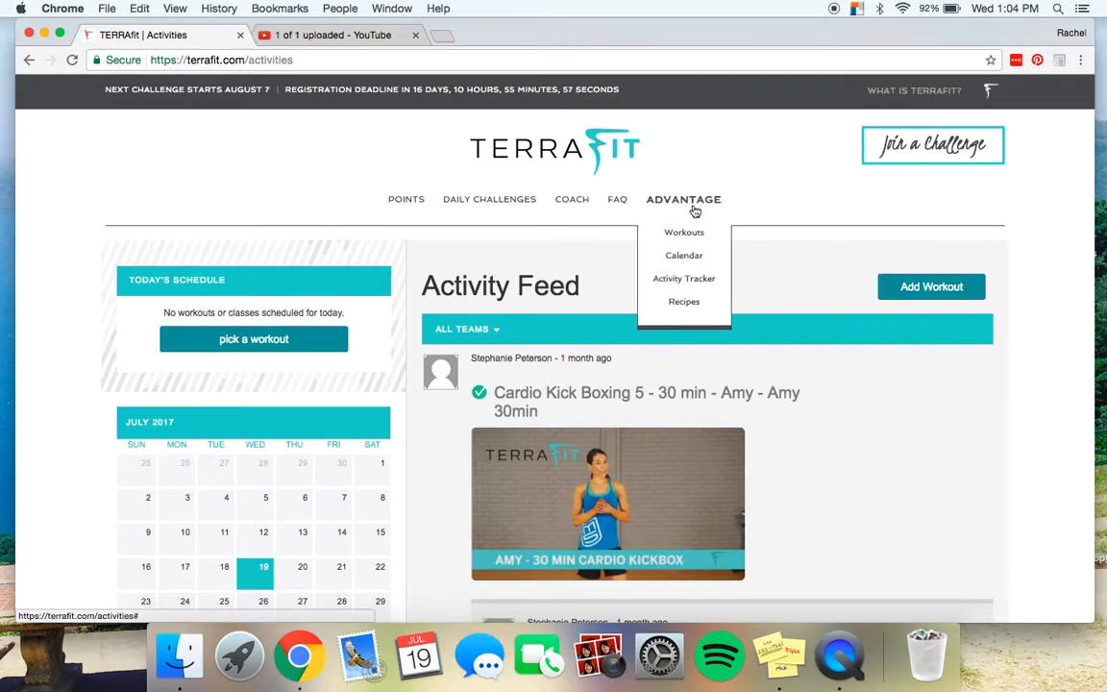
pyautogui.moveTo(684, 300)
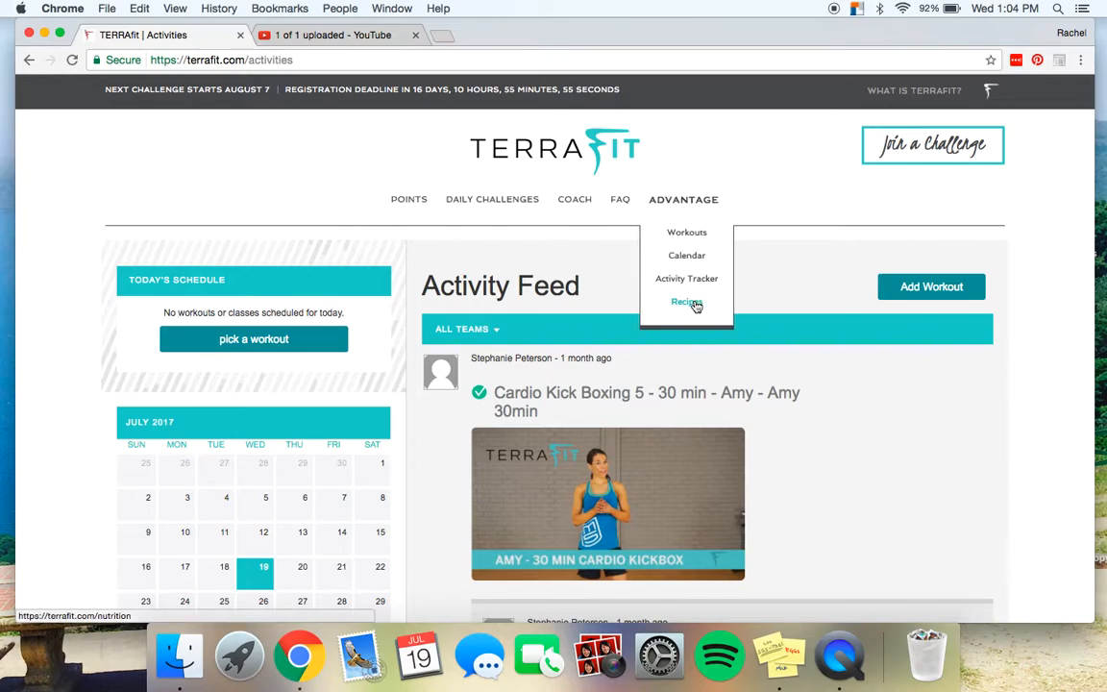
pyautogui.click(686, 255)
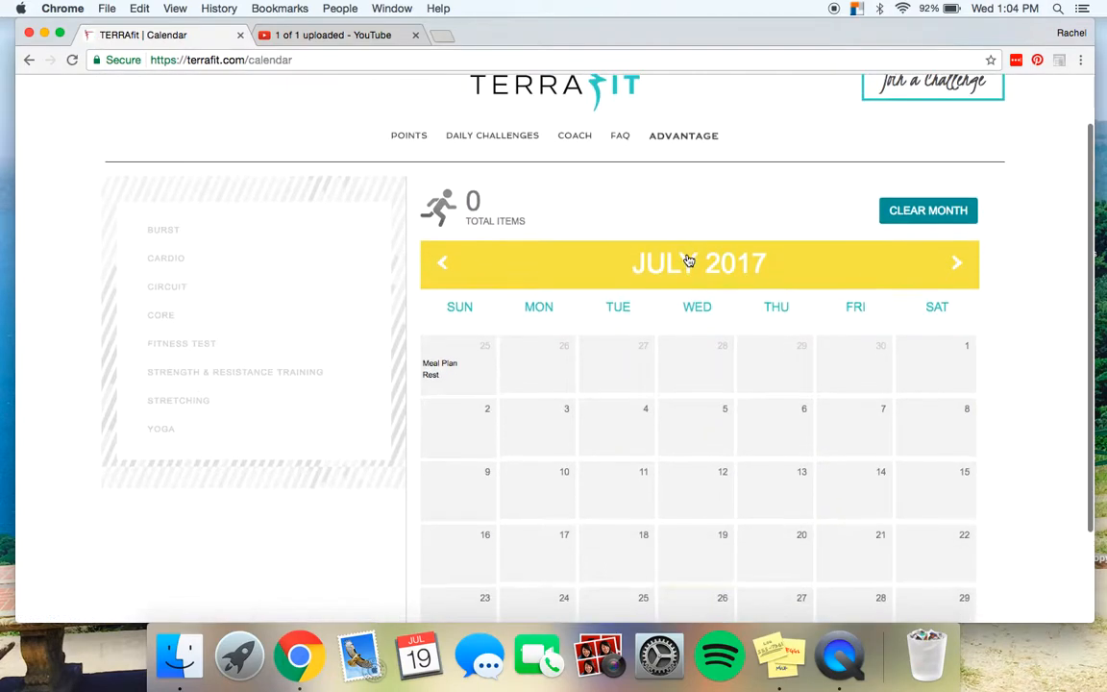
pyautogui.click(439, 368)
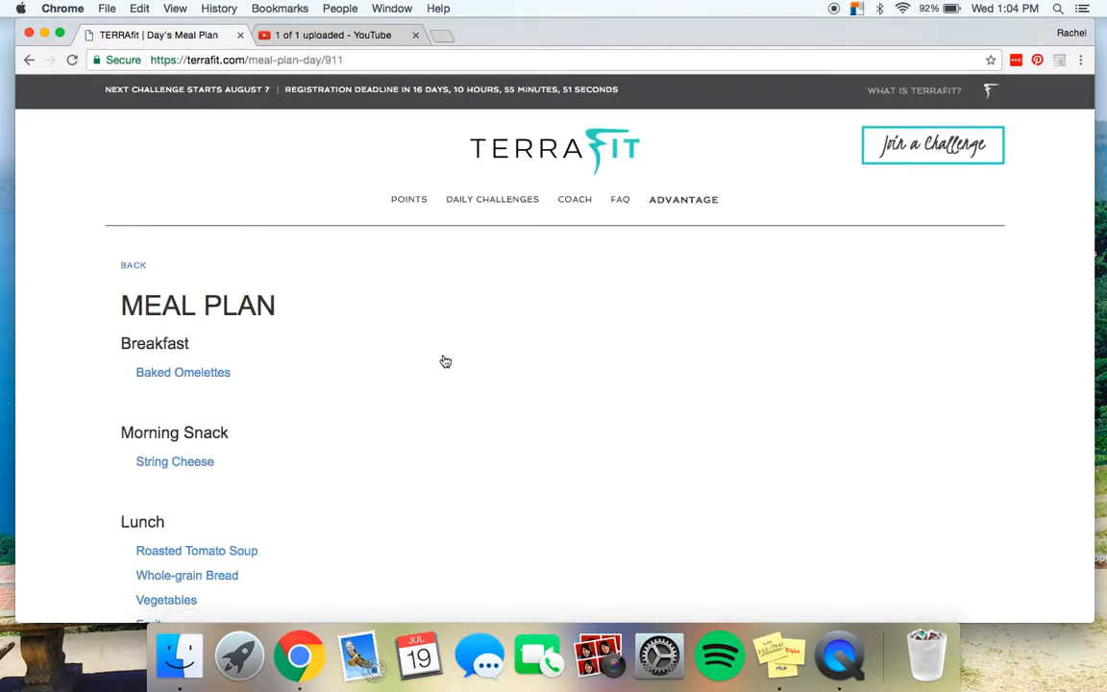
pyautogui.scroll(-3)
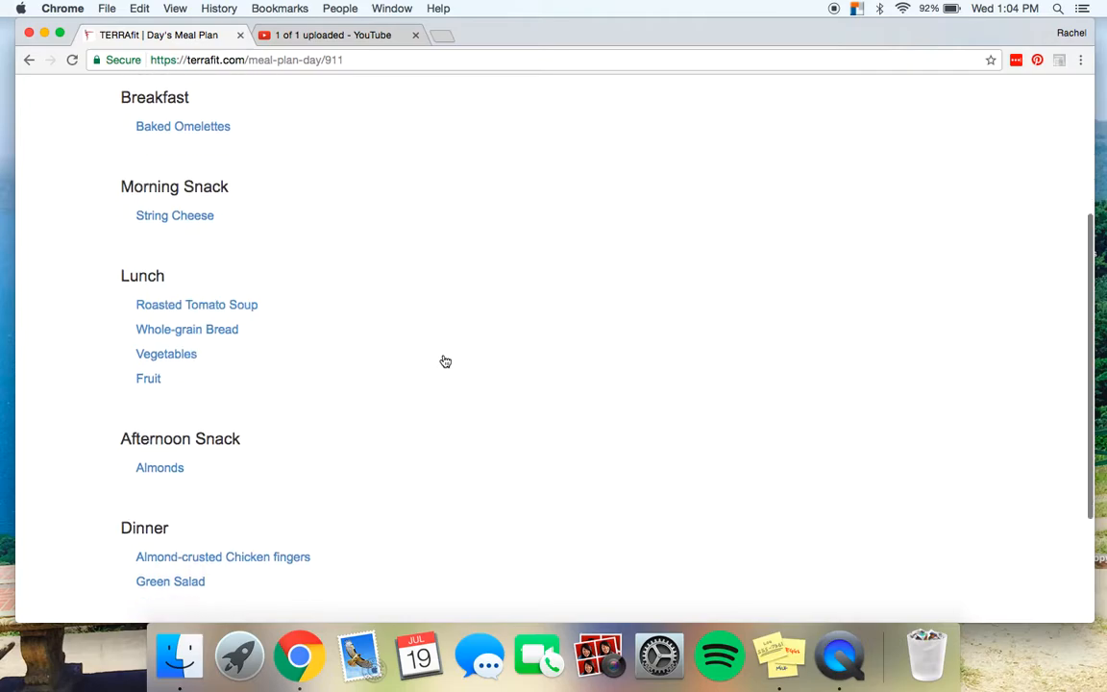
pyautogui.scroll(-3)
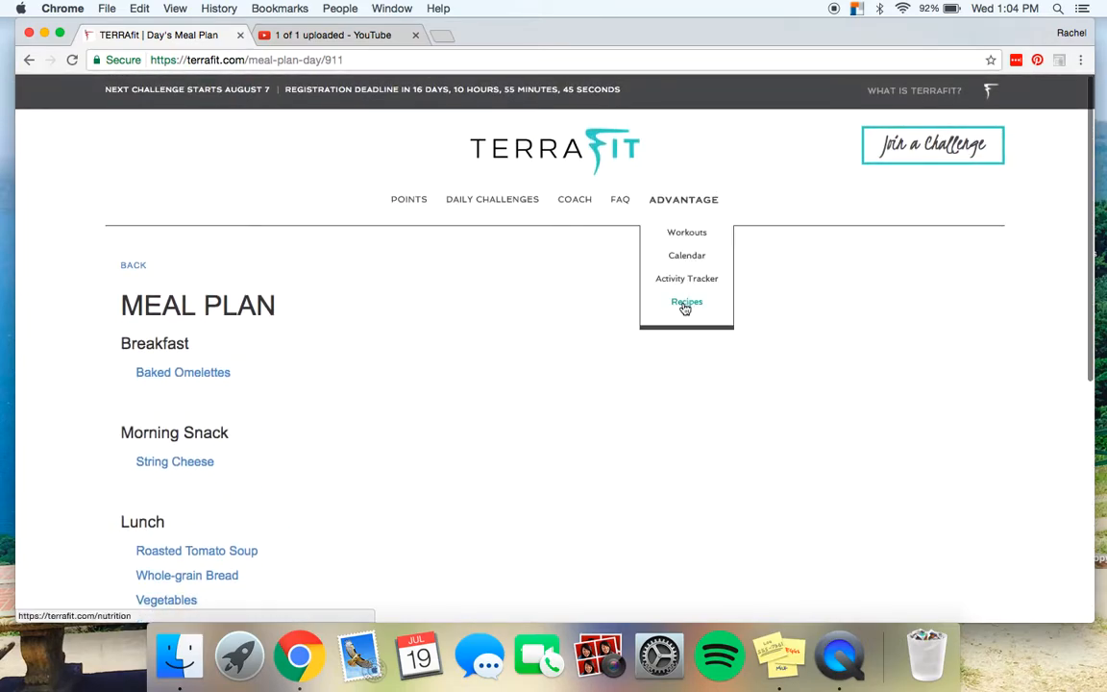
# Open the Recipes page and browse the recipe cards, such as zucchini patties.
pyautogui.click(686, 301)
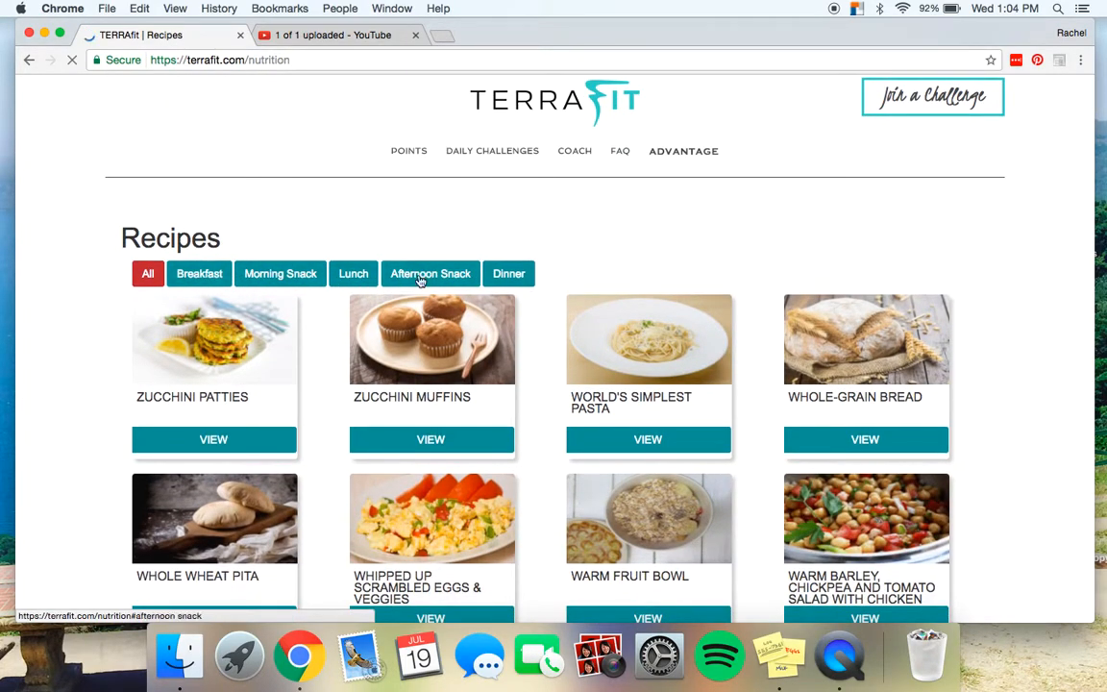
pyautogui.scroll(-3)
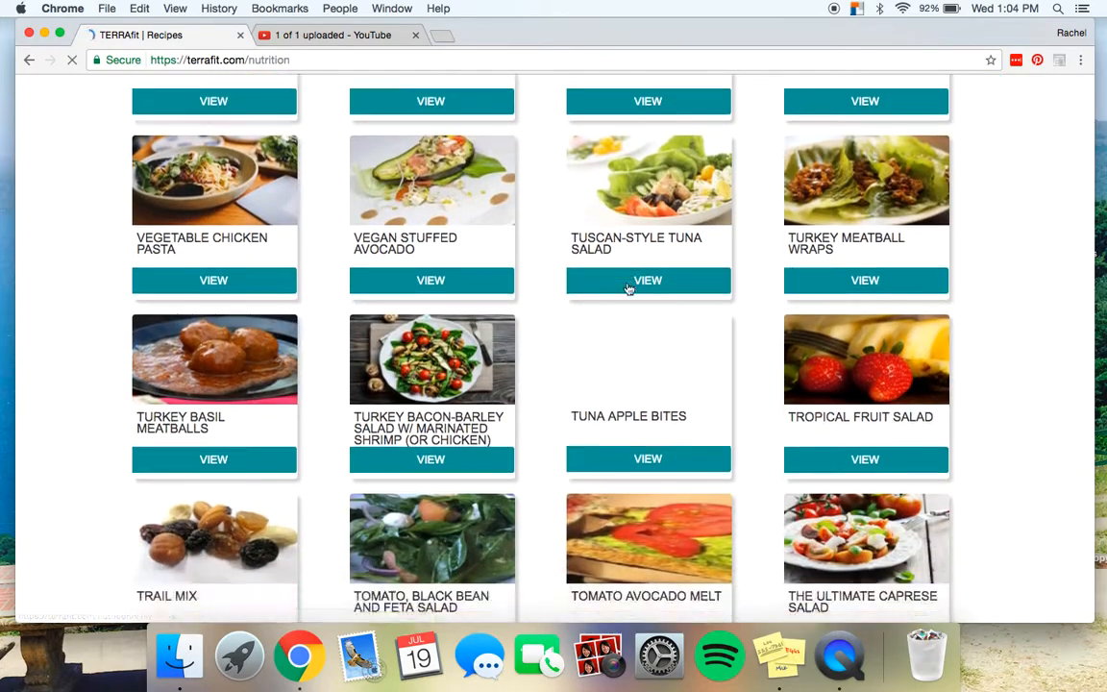
pyautogui.scroll(3)
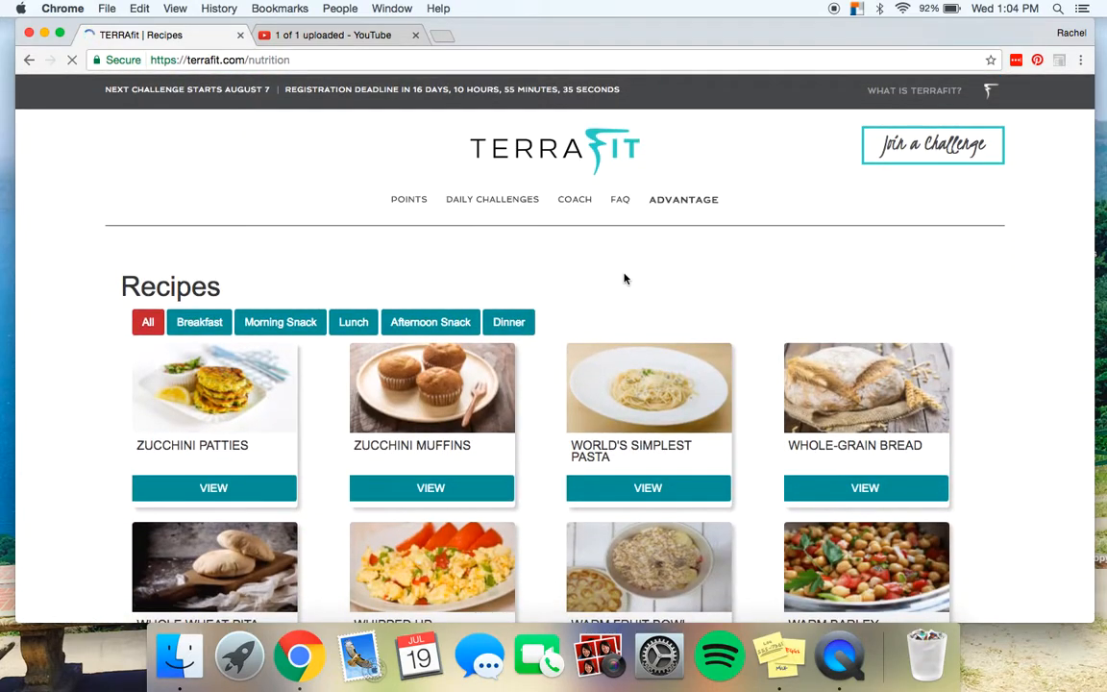
pyautogui.click(683, 199)
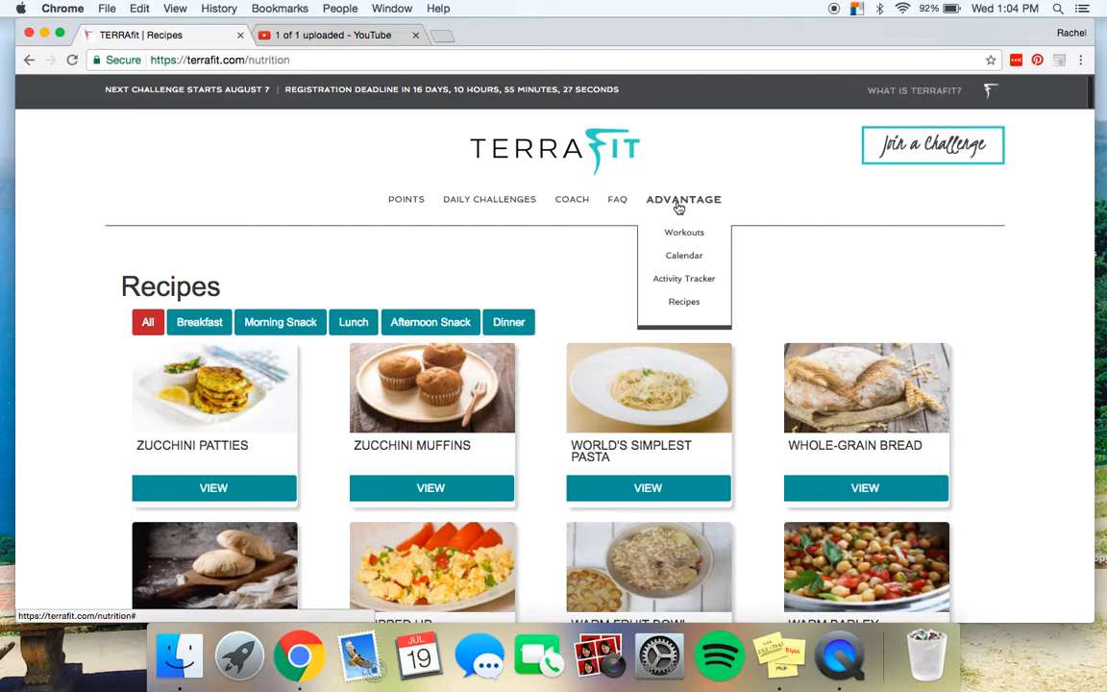
pyautogui.moveTo(758, 235)
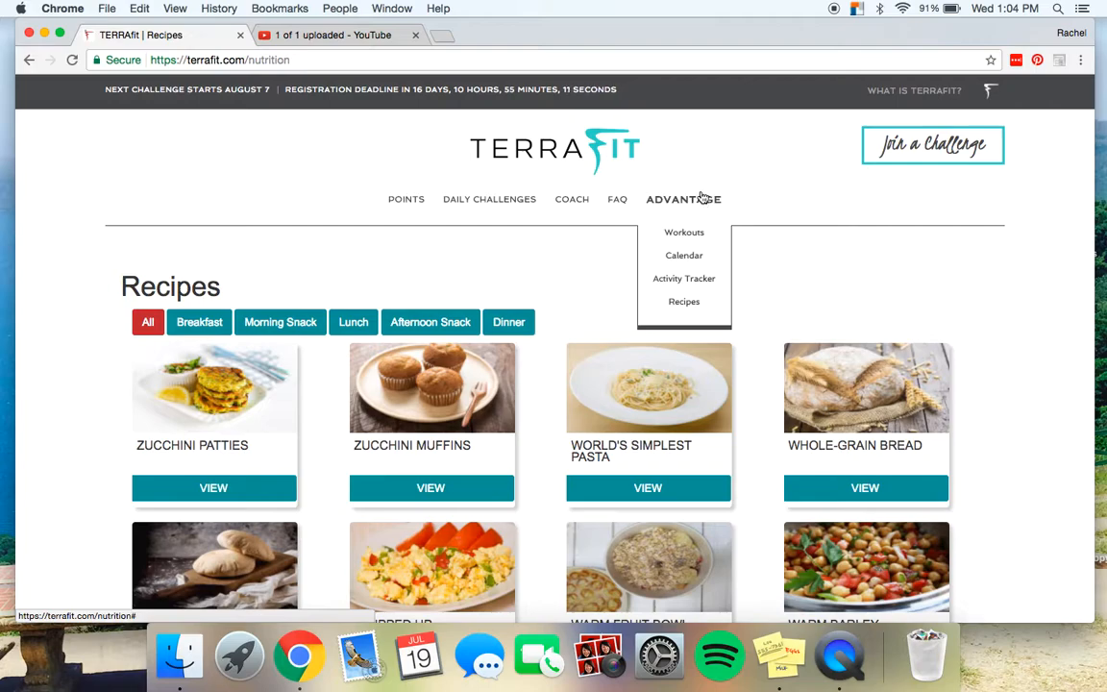
# Switch from Recipes to the Calendar showing June 2017's 50 workout and meal plan items.
pyautogui.click(684, 254)
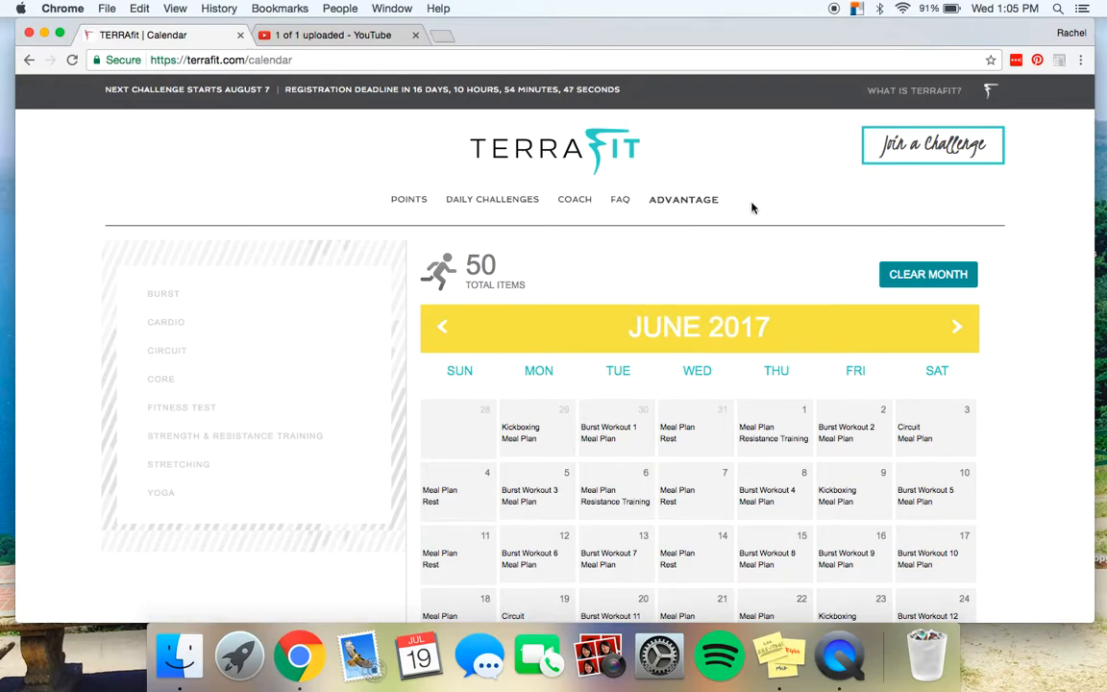
pyautogui.click(683, 199)
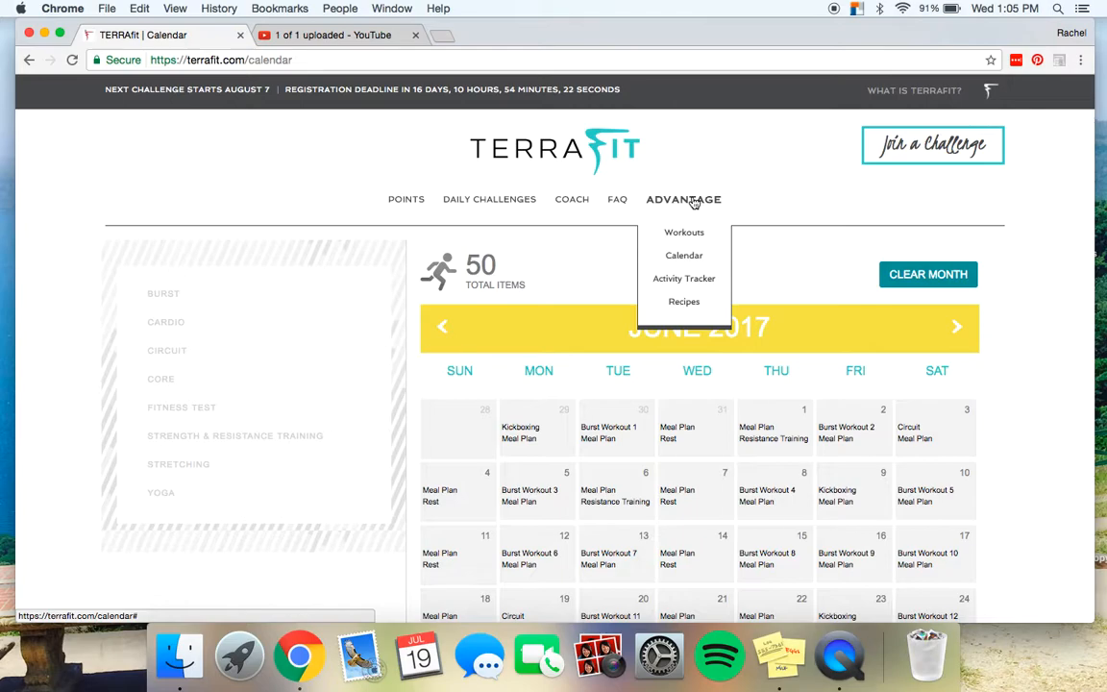
pyautogui.moveTo(824, 35)
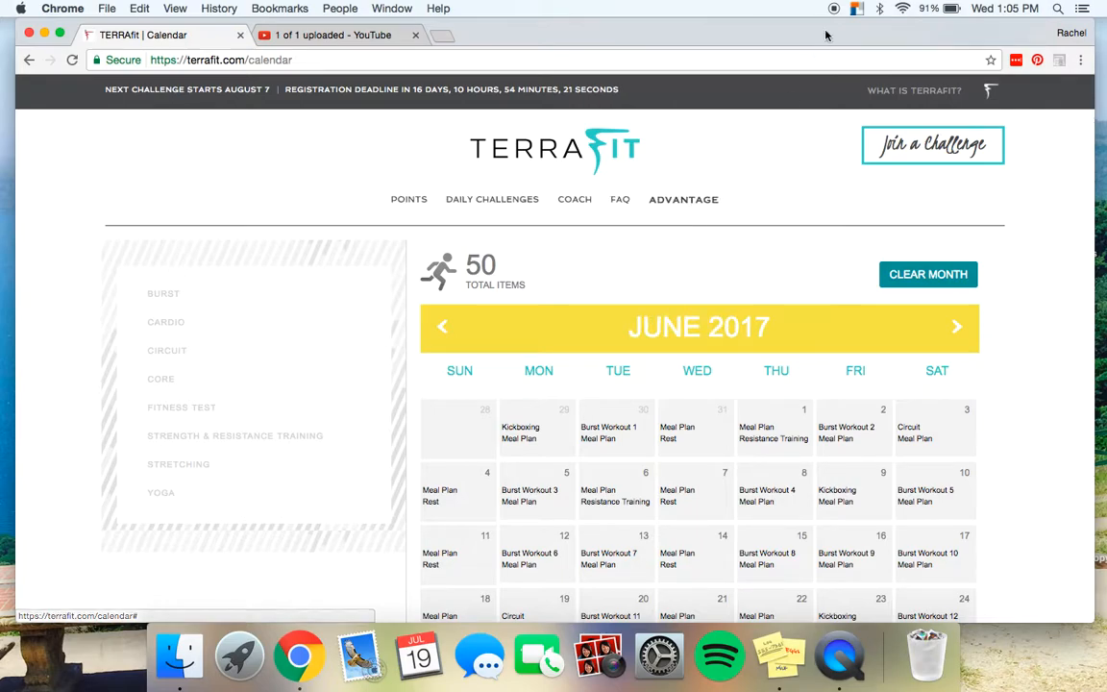